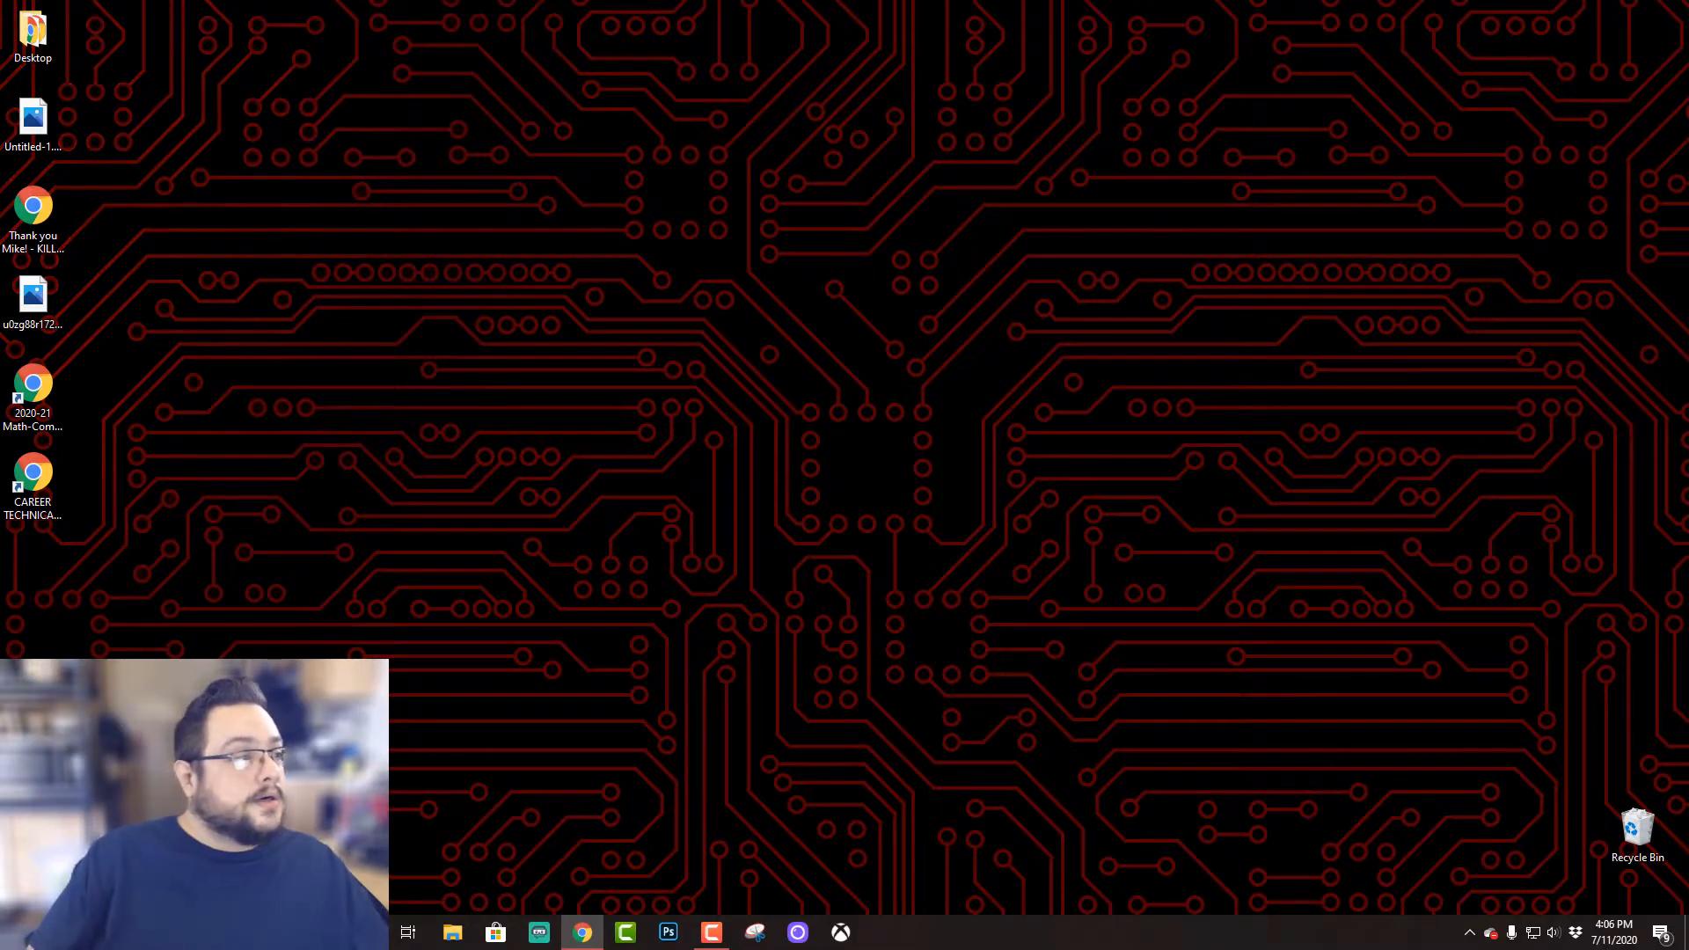
Bring Chrome to the front showing the elgato.com homepage.
click(582, 932)
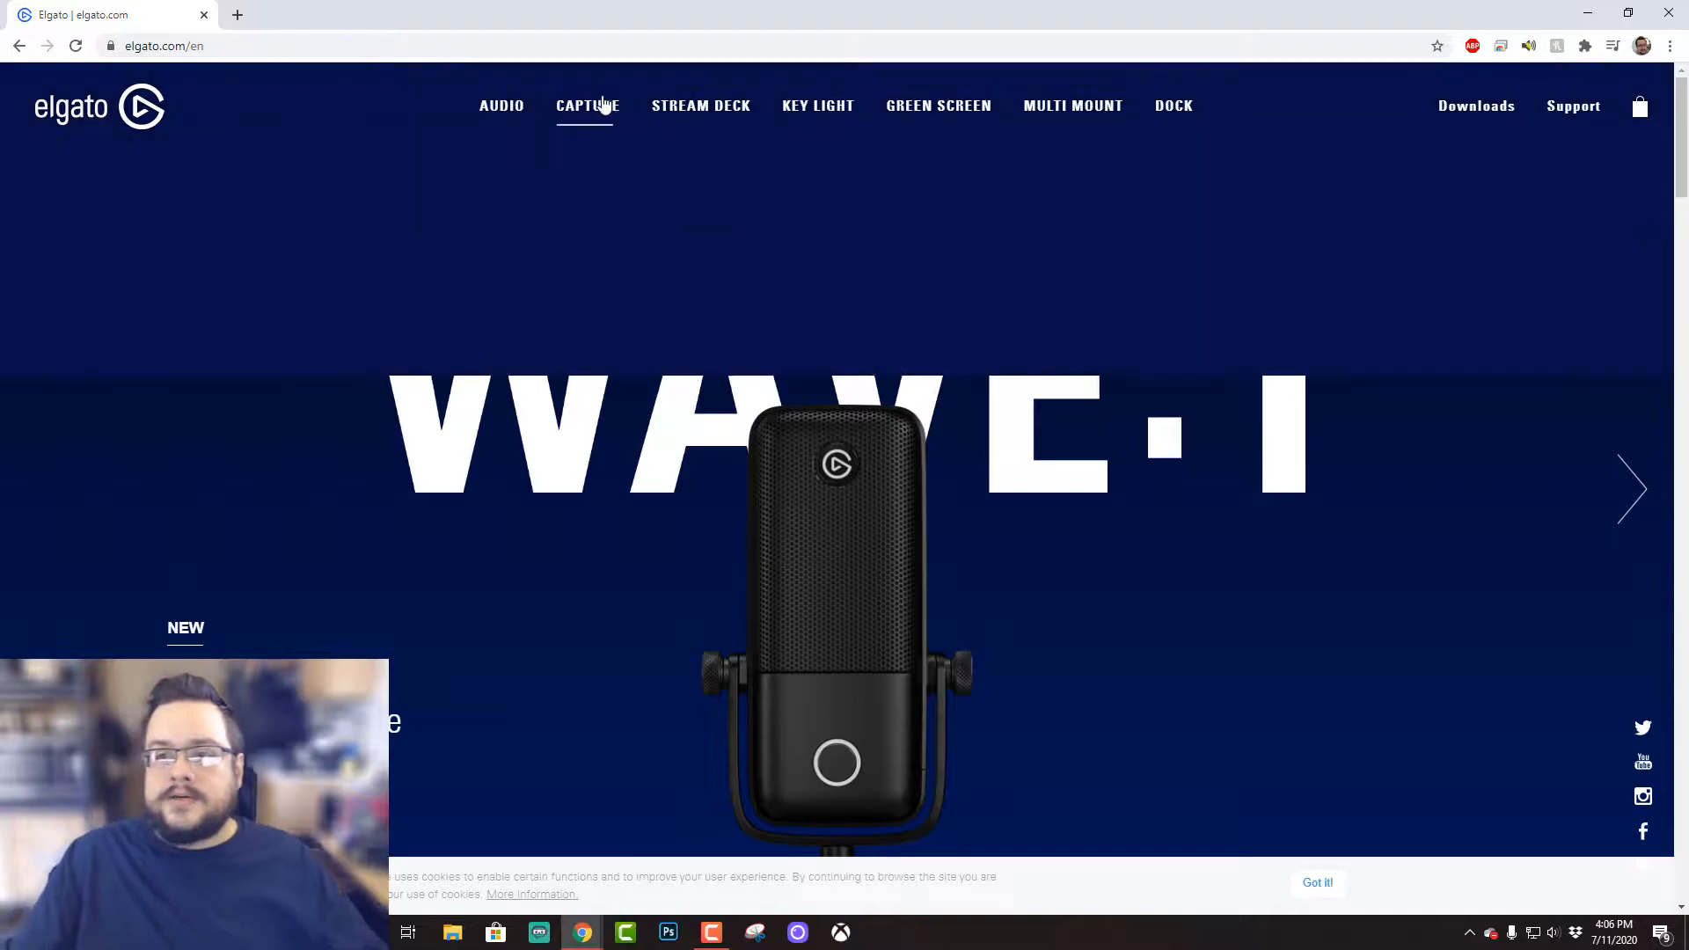
Open the HD60 S product page from the Capture product menu.
click(587, 105)
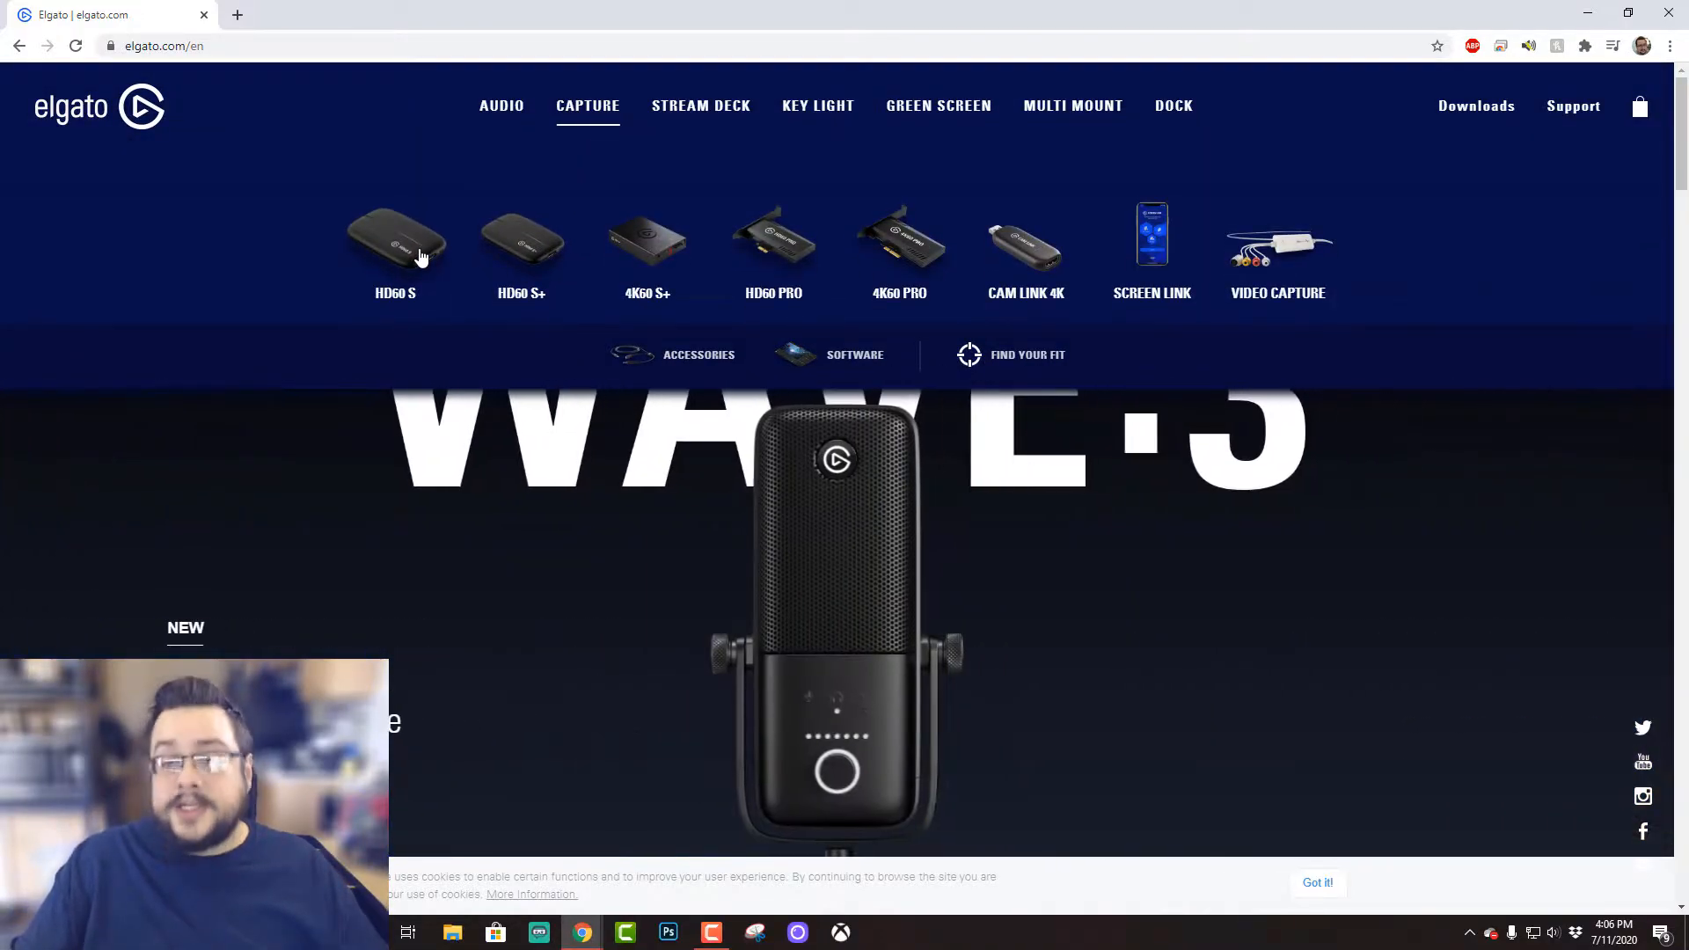
click(394, 242)
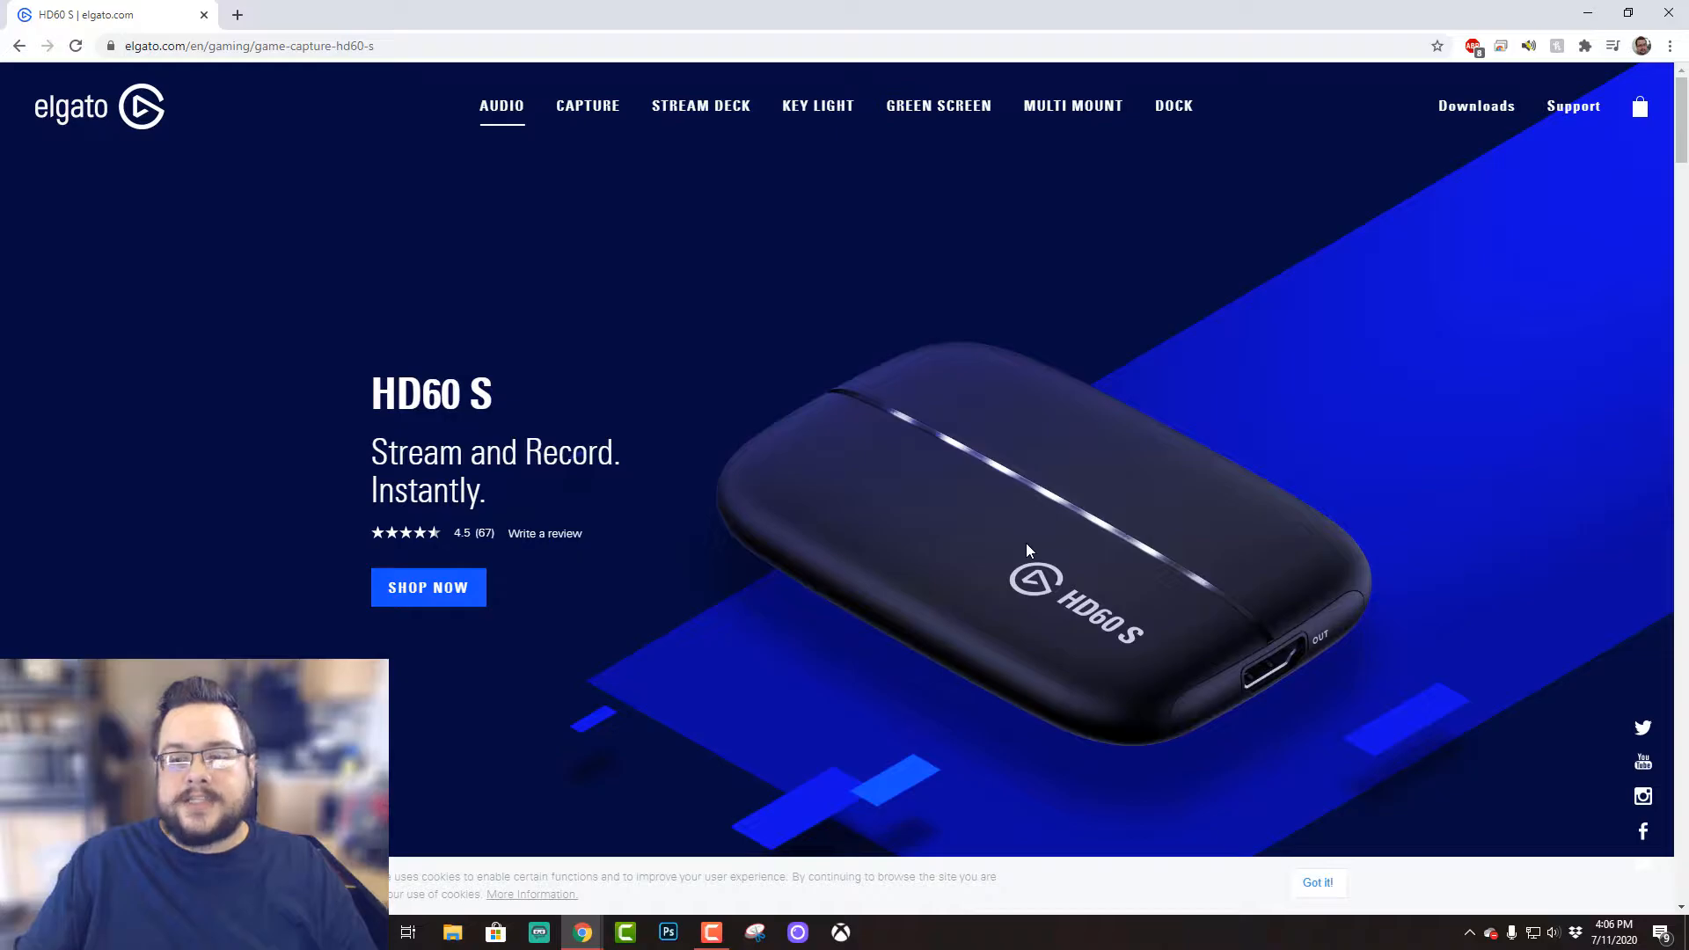
Scroll the HD60 S page down to the 4K60 PRO and HD60 PRO comparison.
scroll(down, 3)
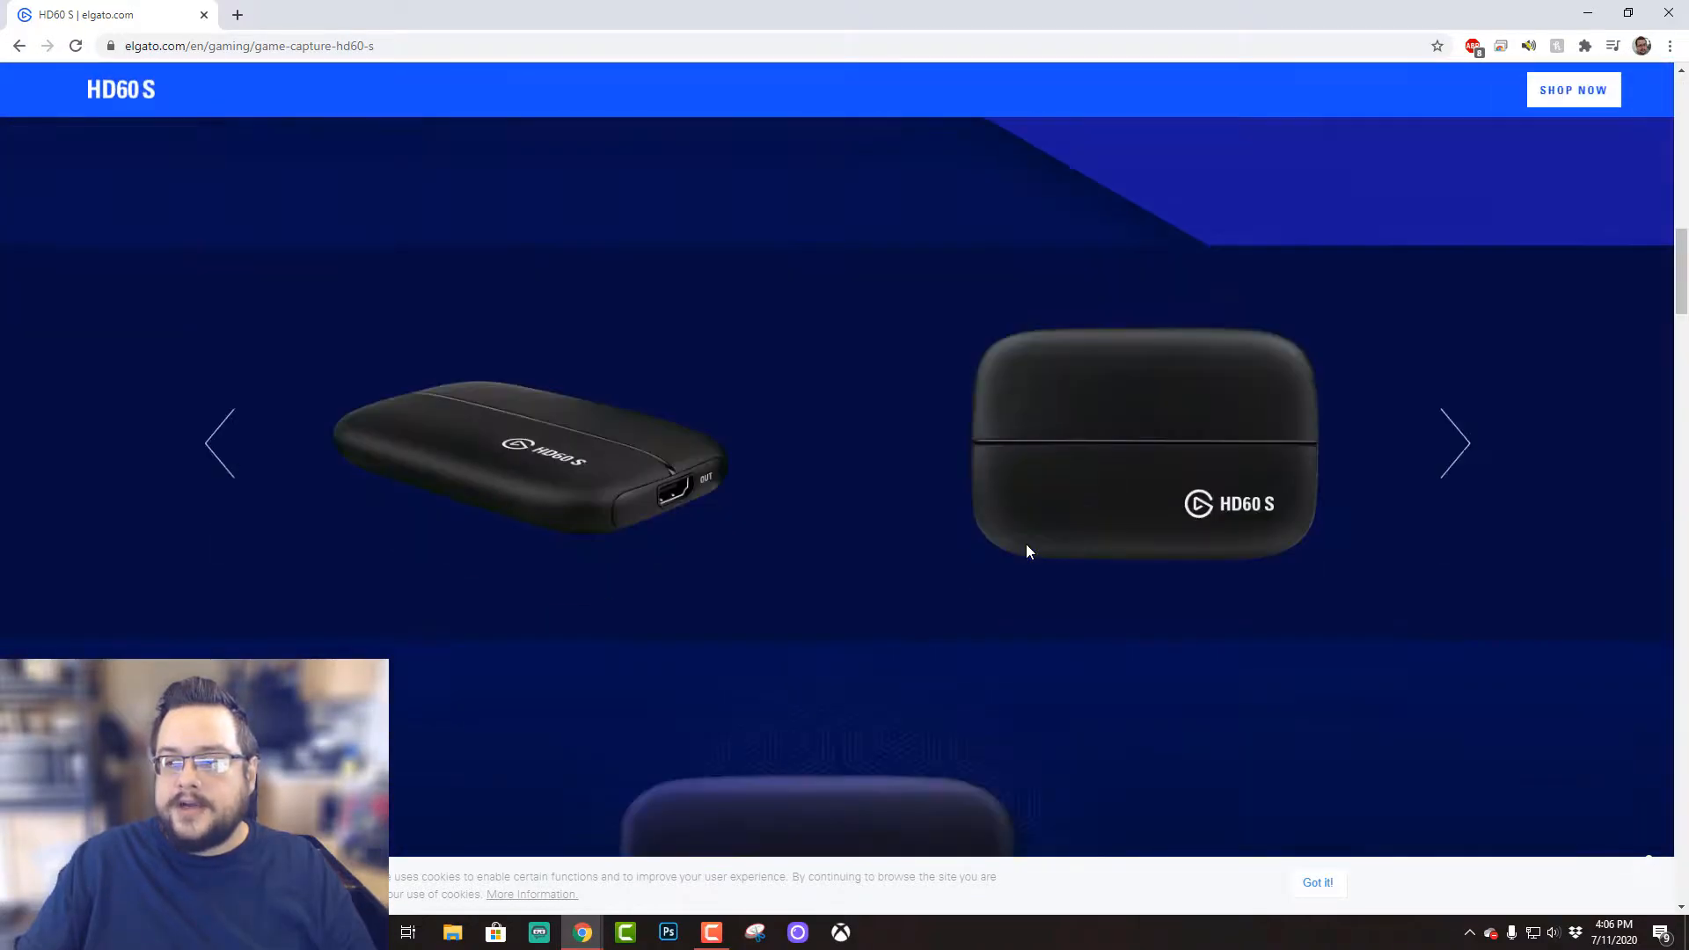
scroll(down, 3)
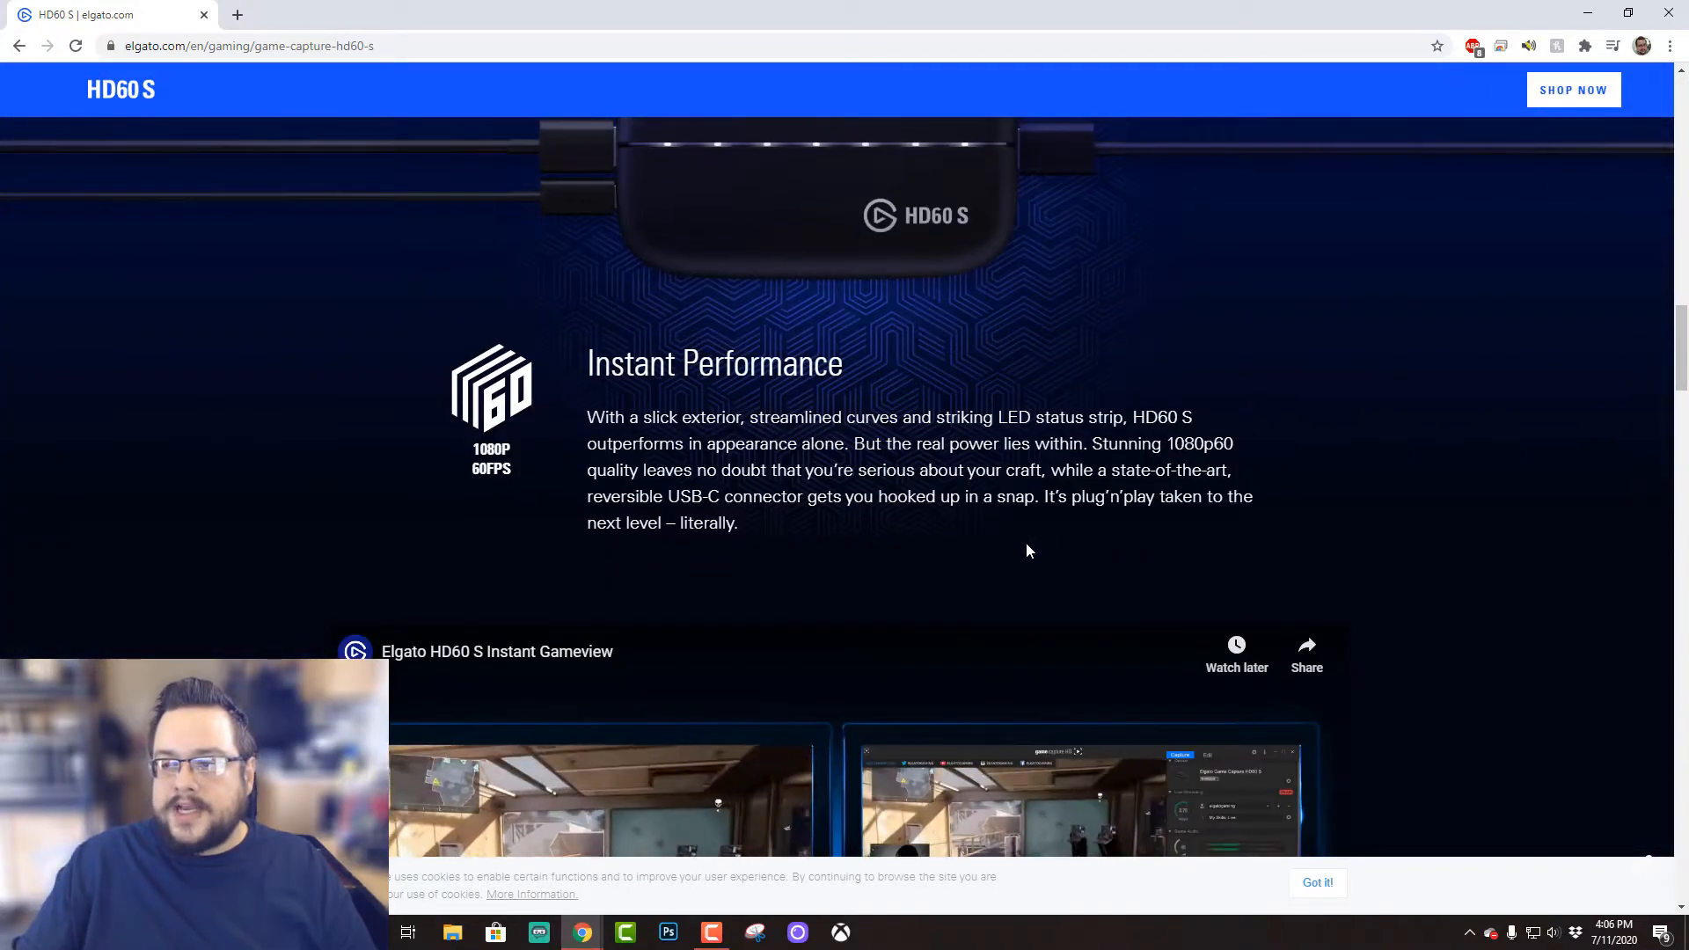
scroll(down, 3)
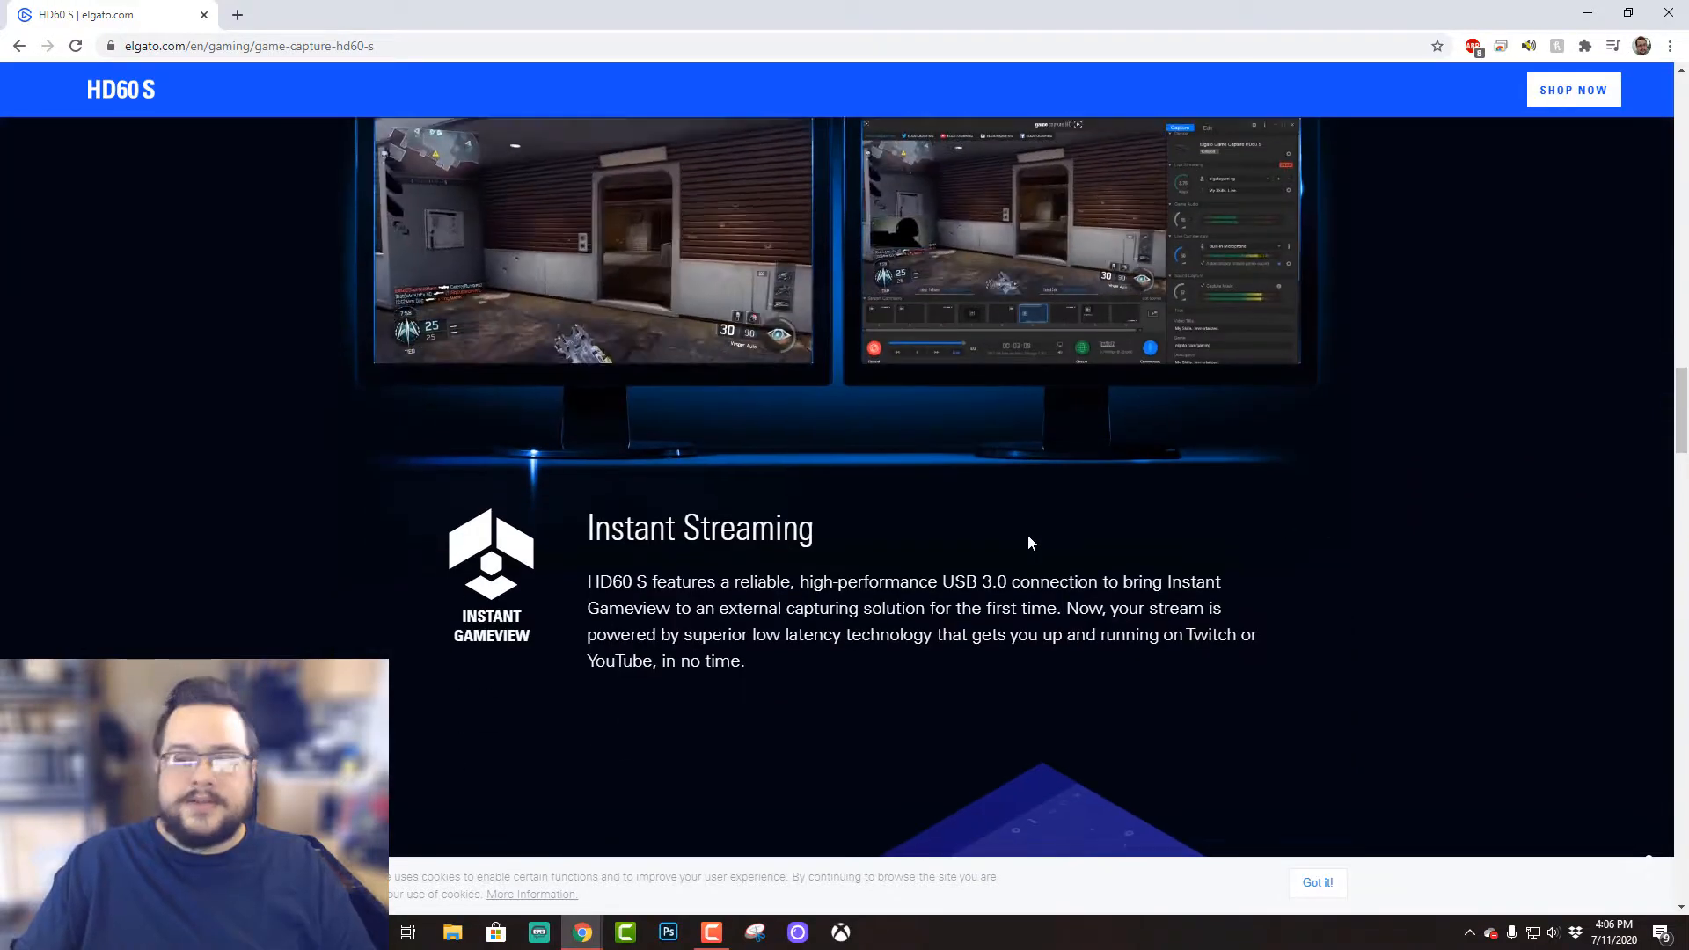
scroll(down, 3)
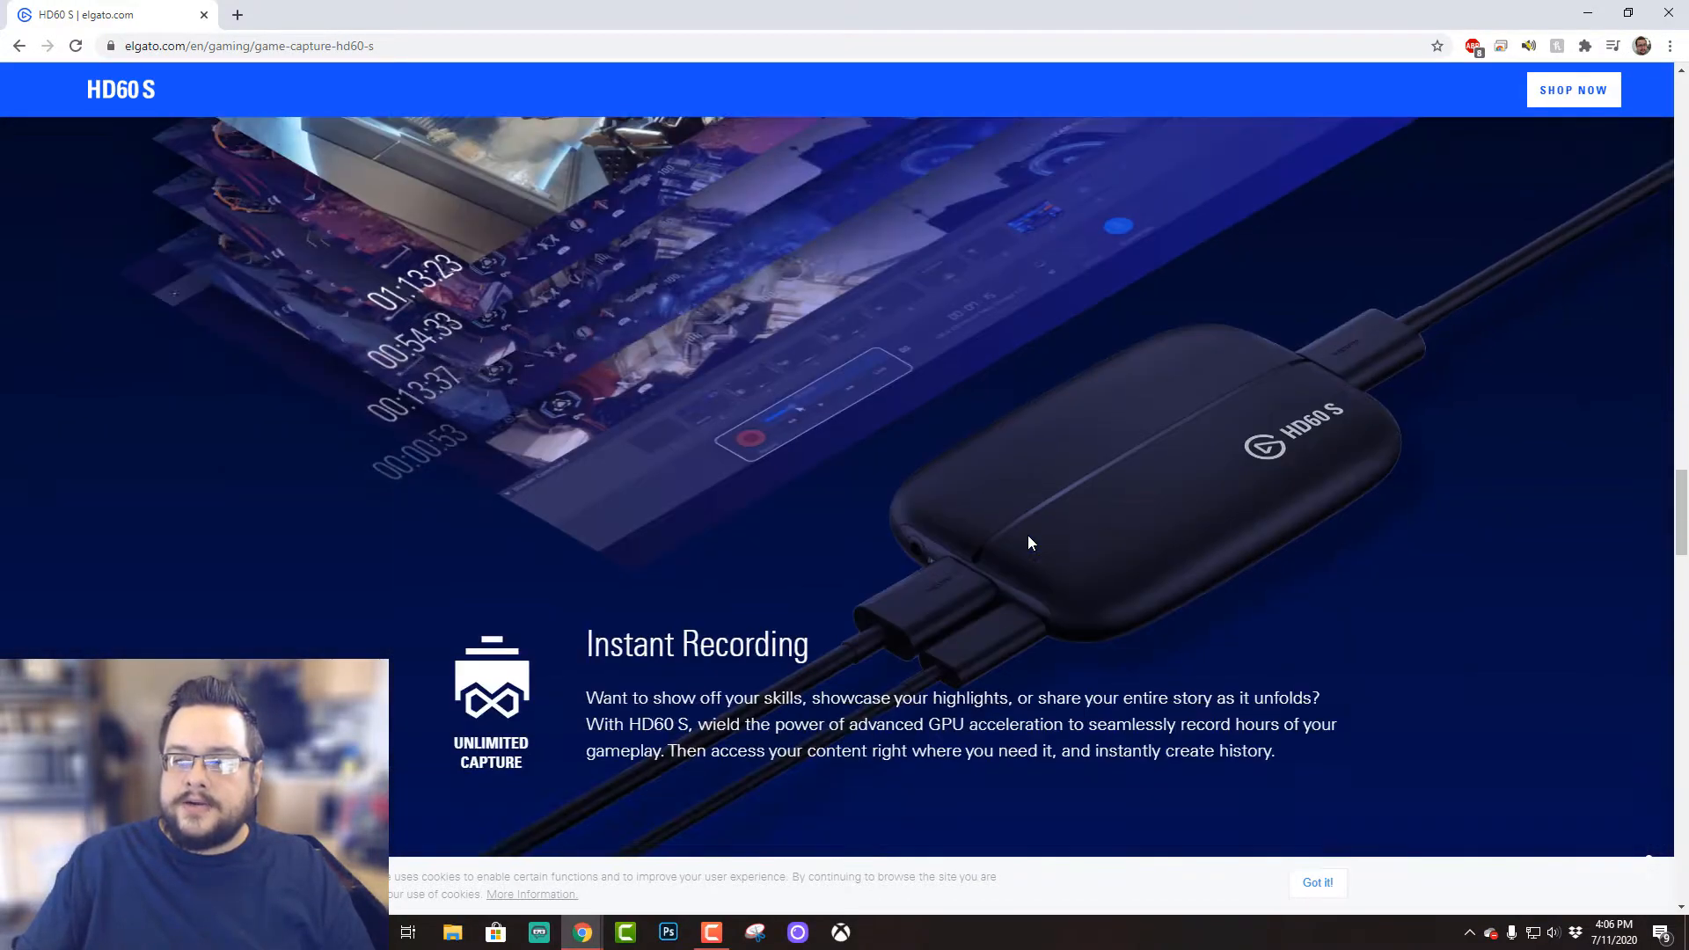
scroll(down, 3)
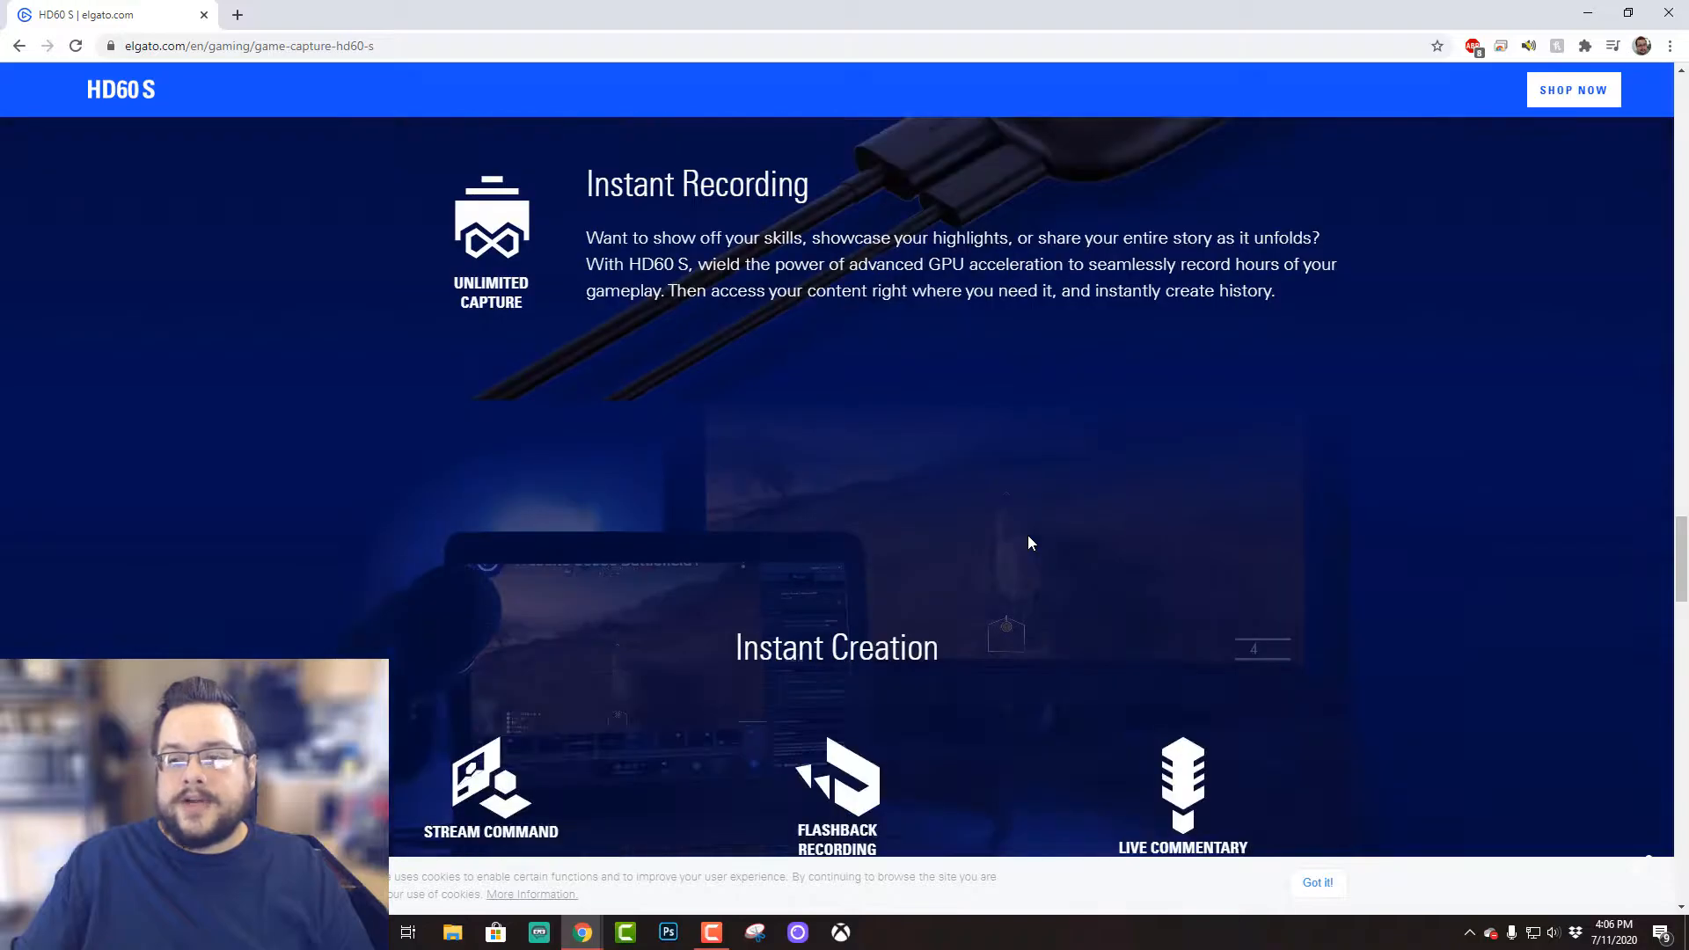
scroll(down, 3)
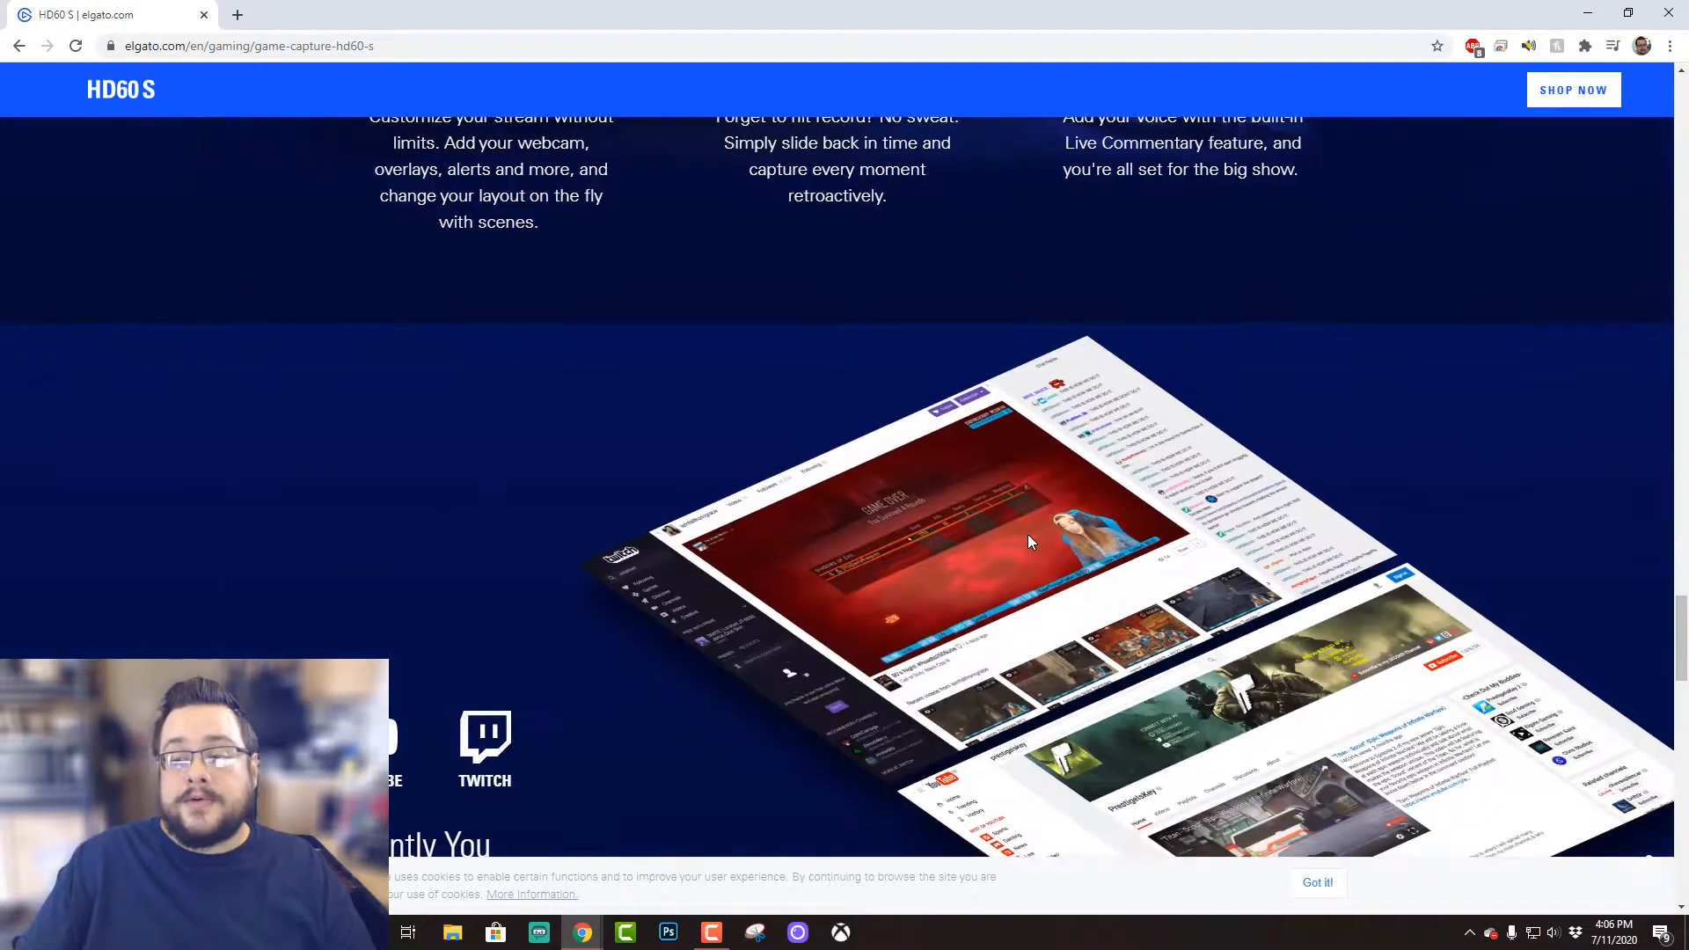
scroll(down, 3)
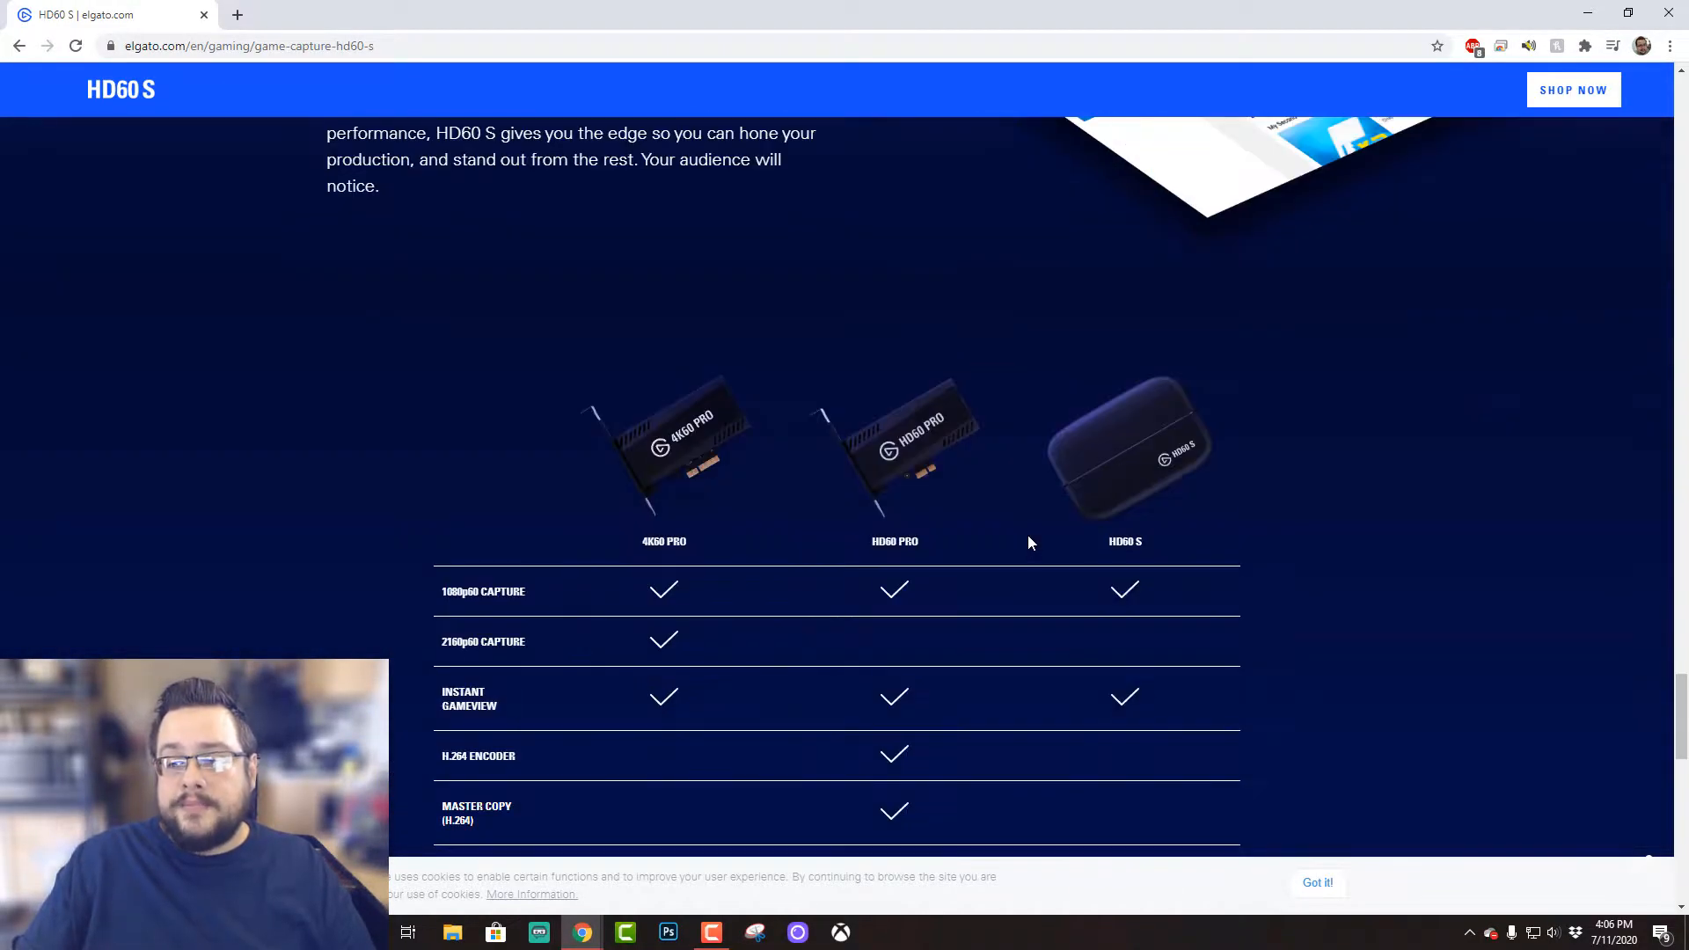
scroll(down, 3)
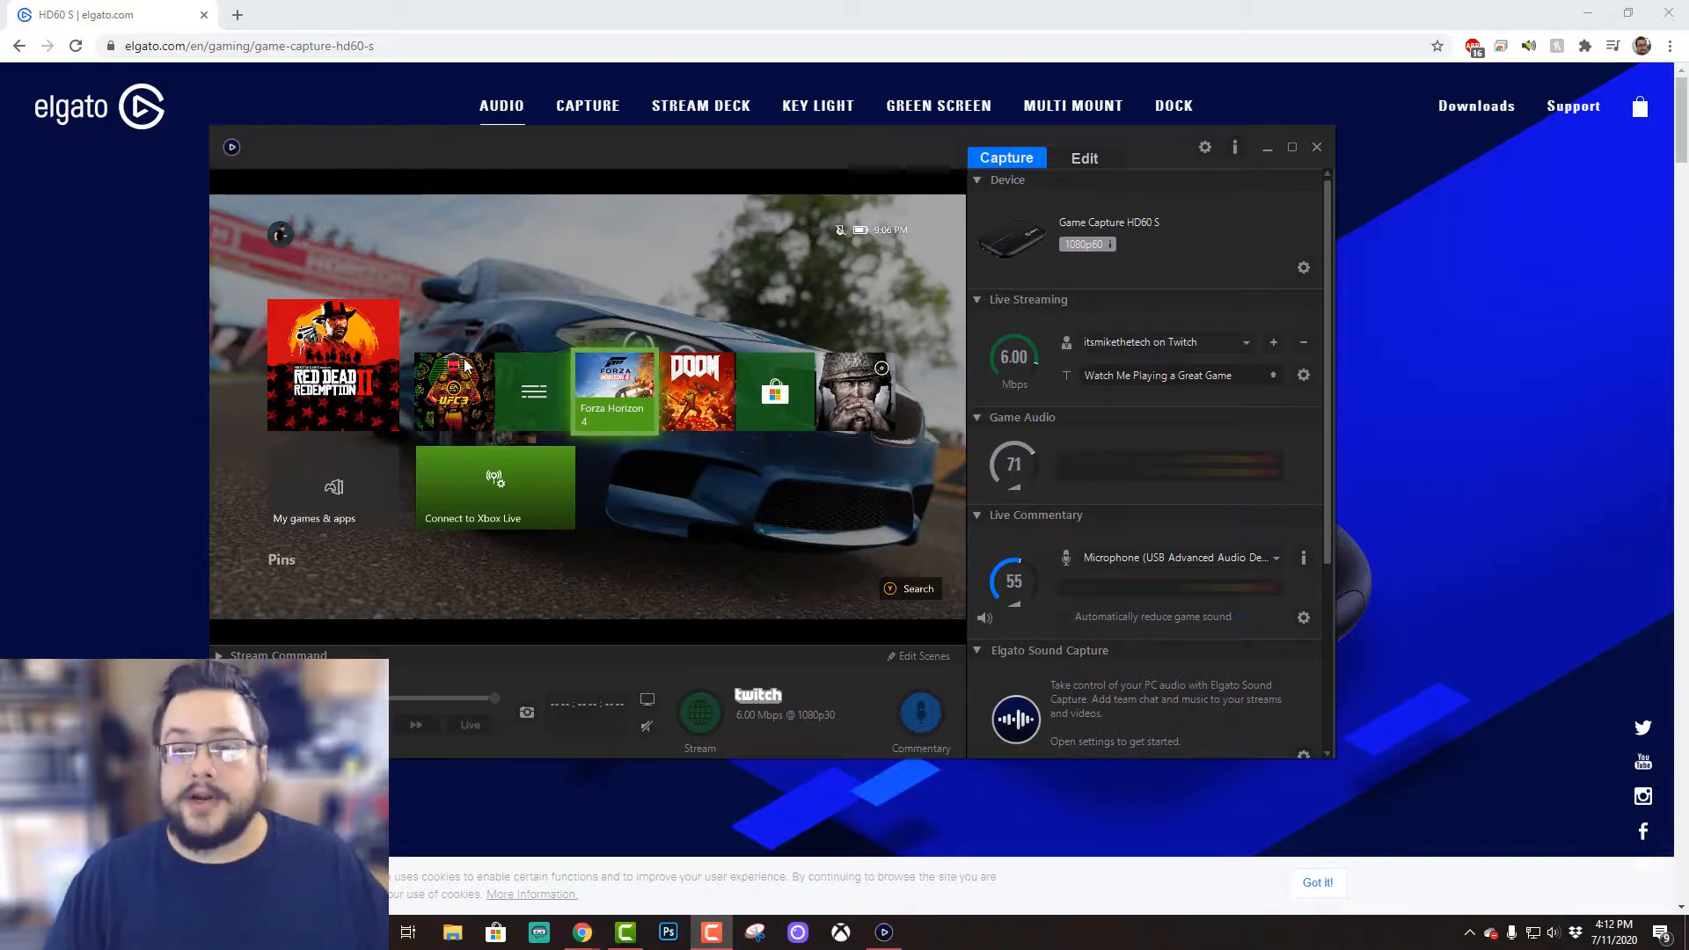
Switch between the web page and Game Capture HD, then close the capture app.
click(1316, 147)
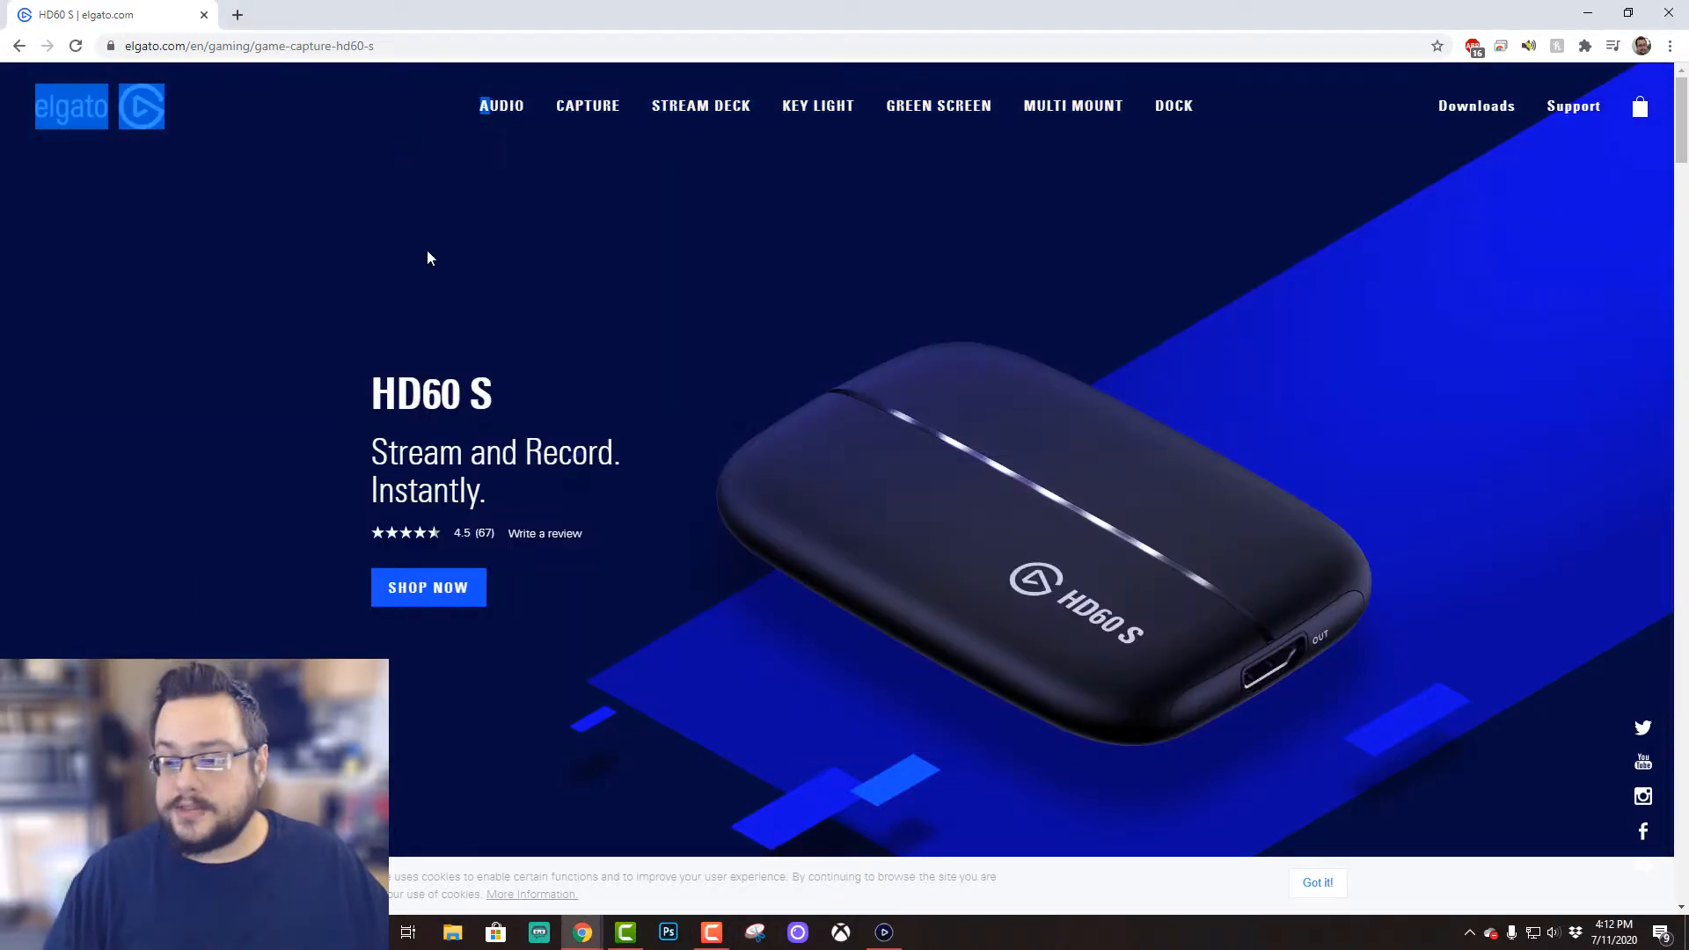
click(884, 932)
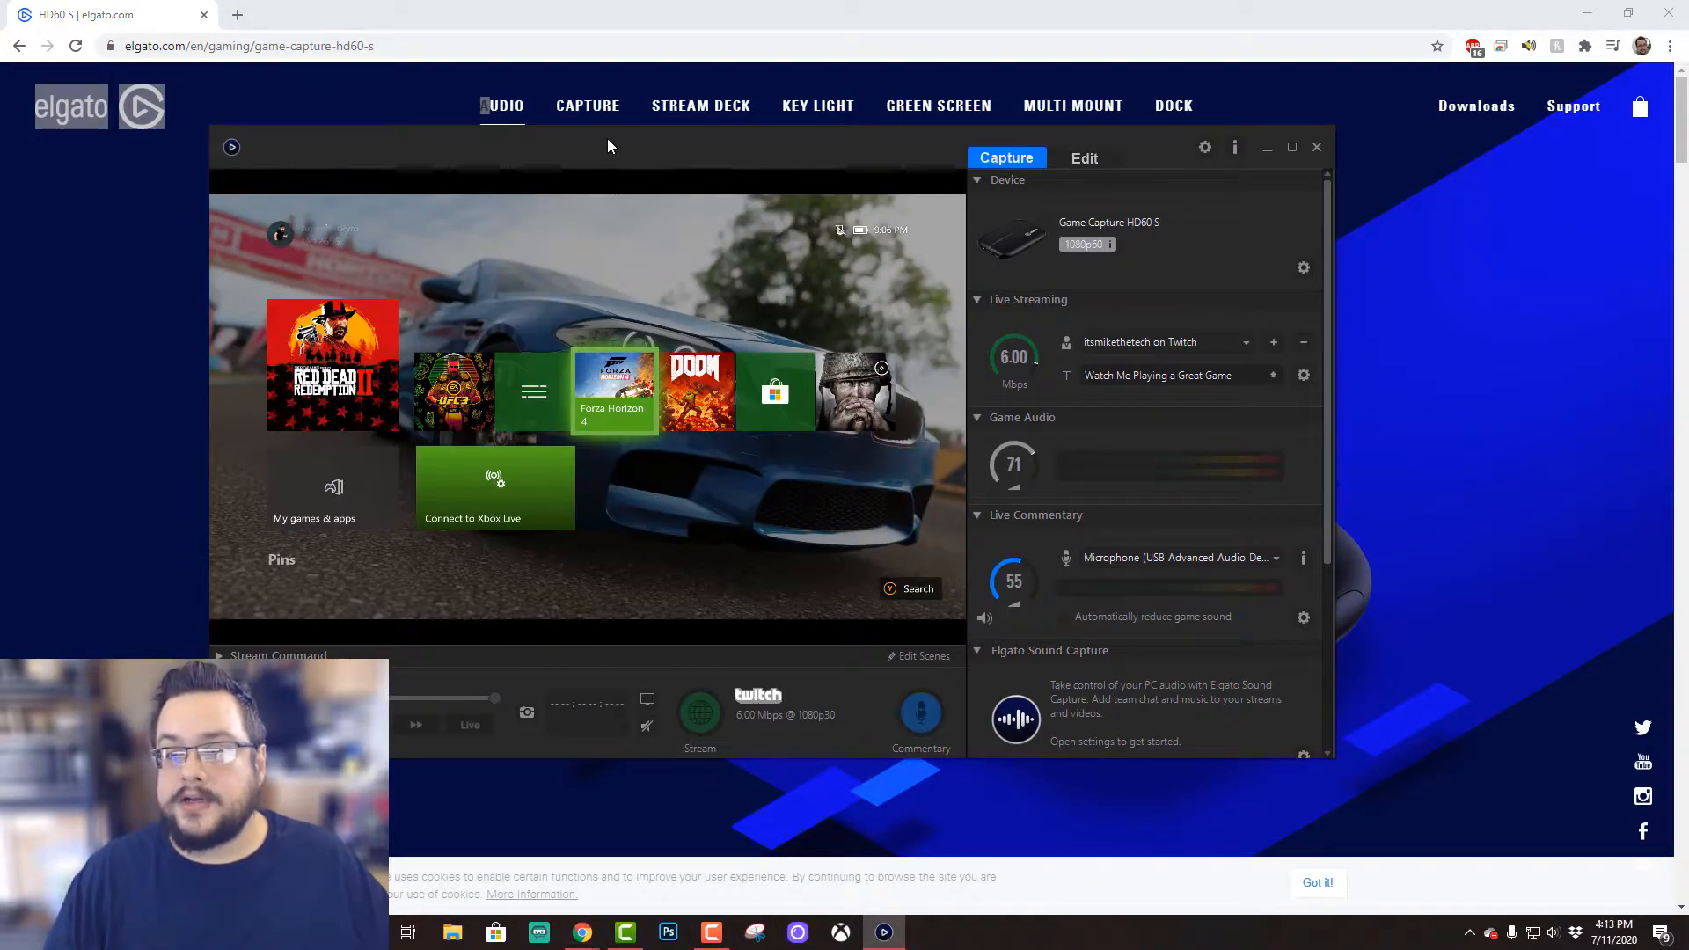
click(1291, 147)
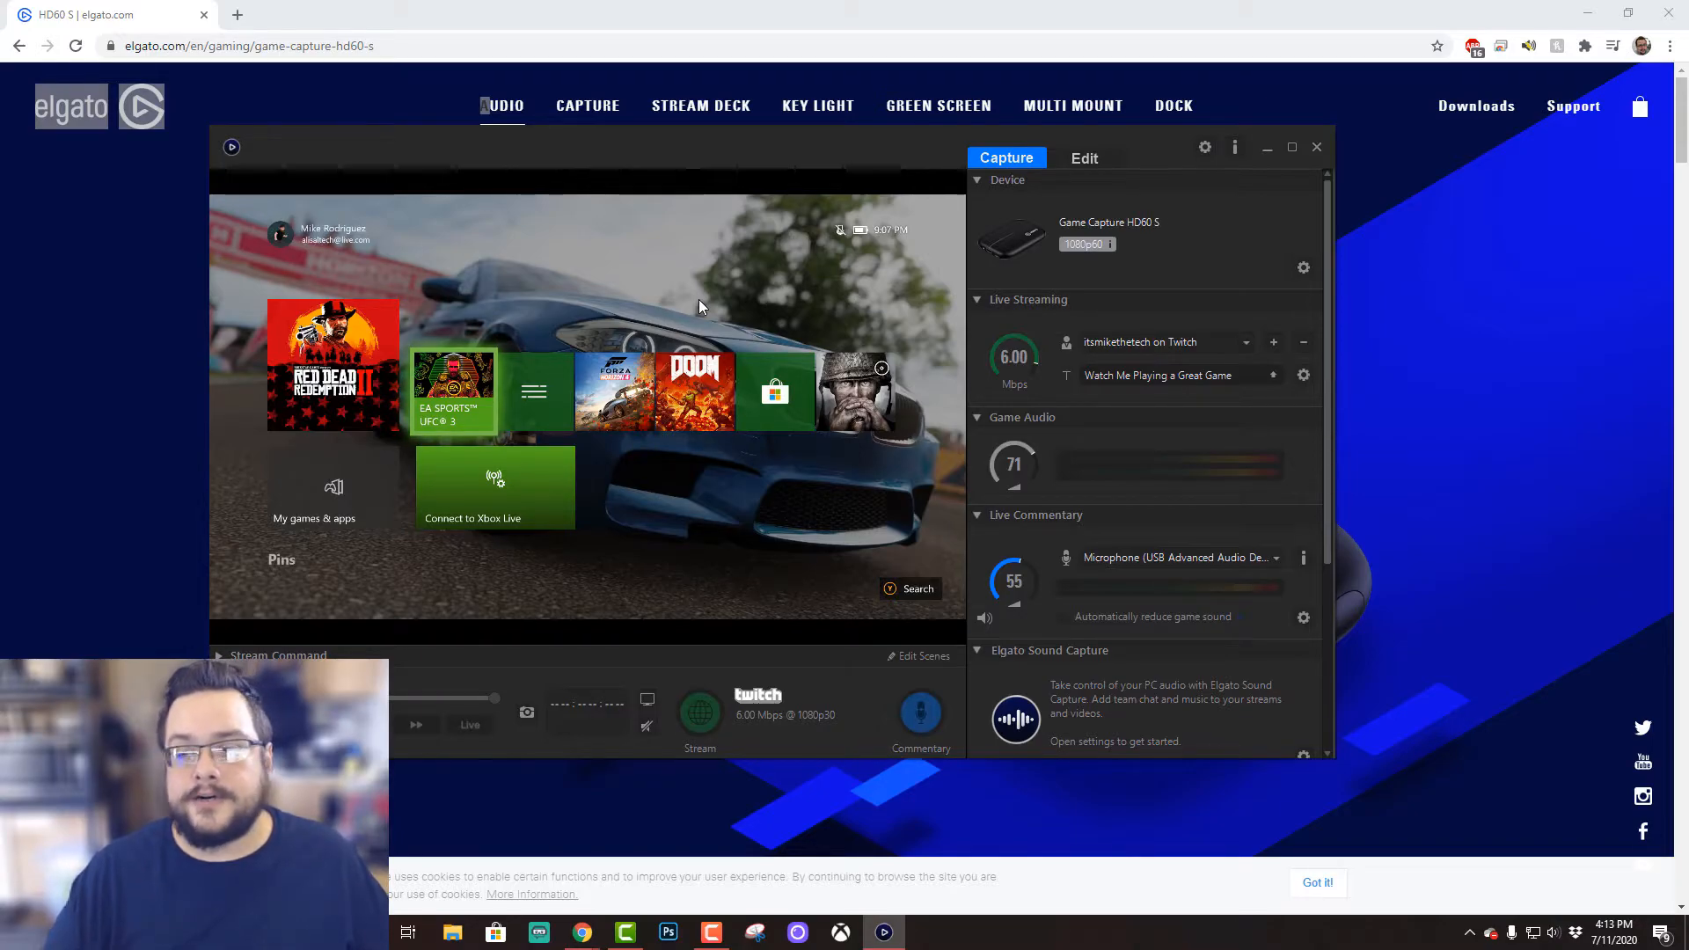
mouse_move(739, 363)
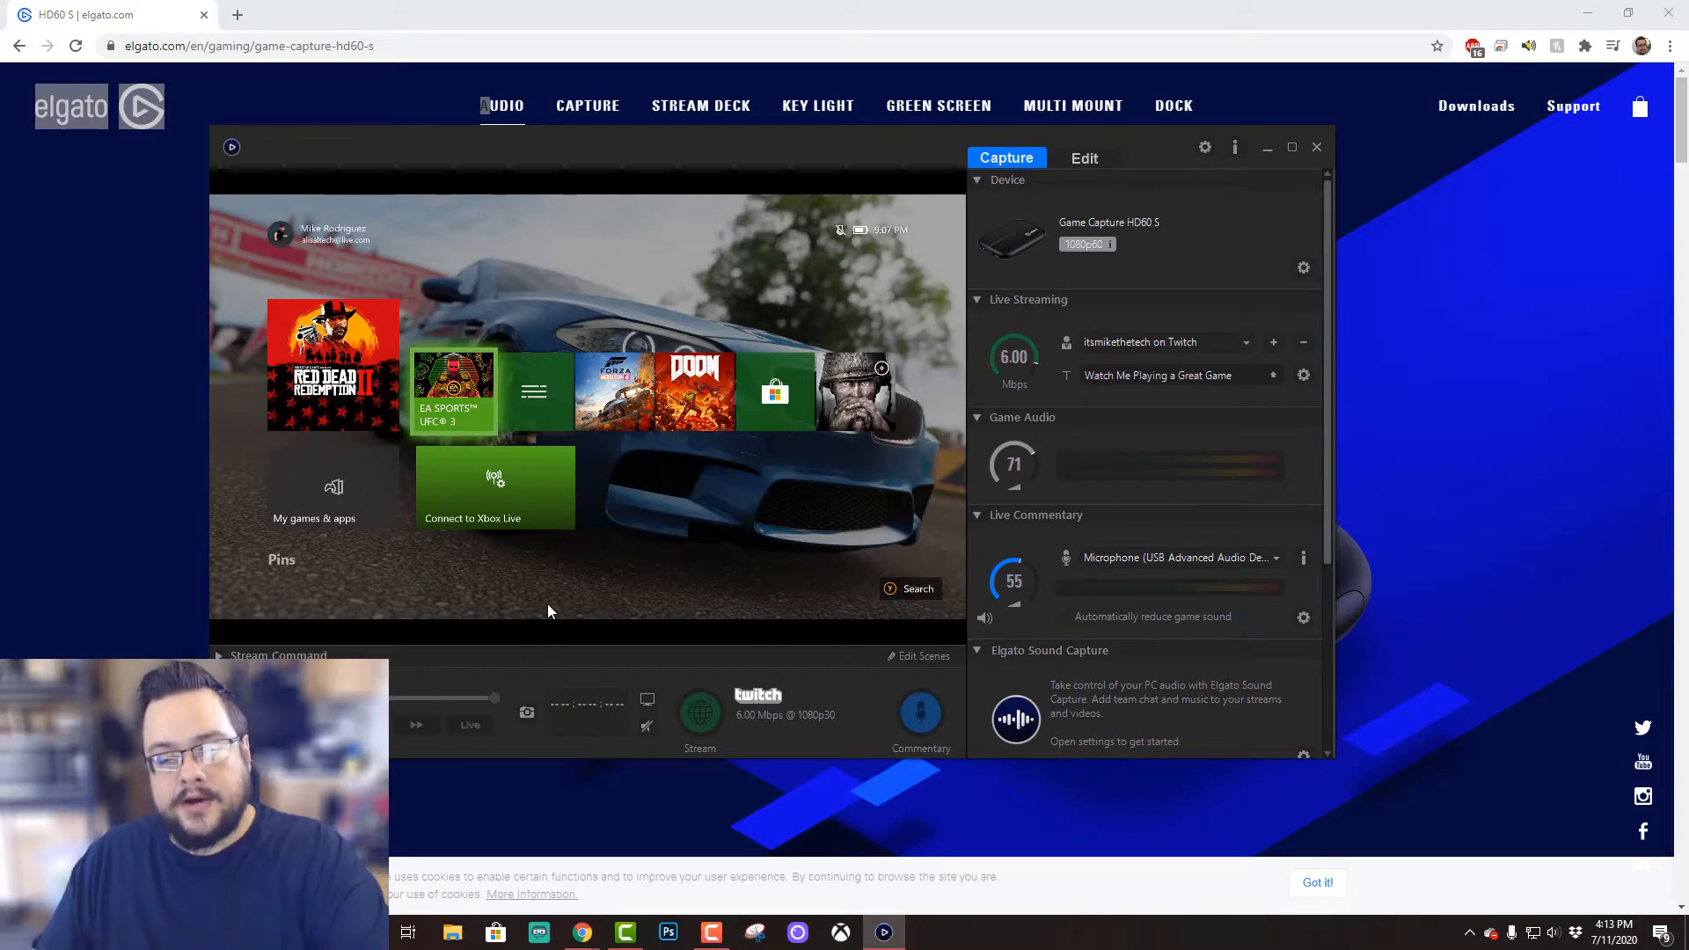
mouse_move(523, 577)
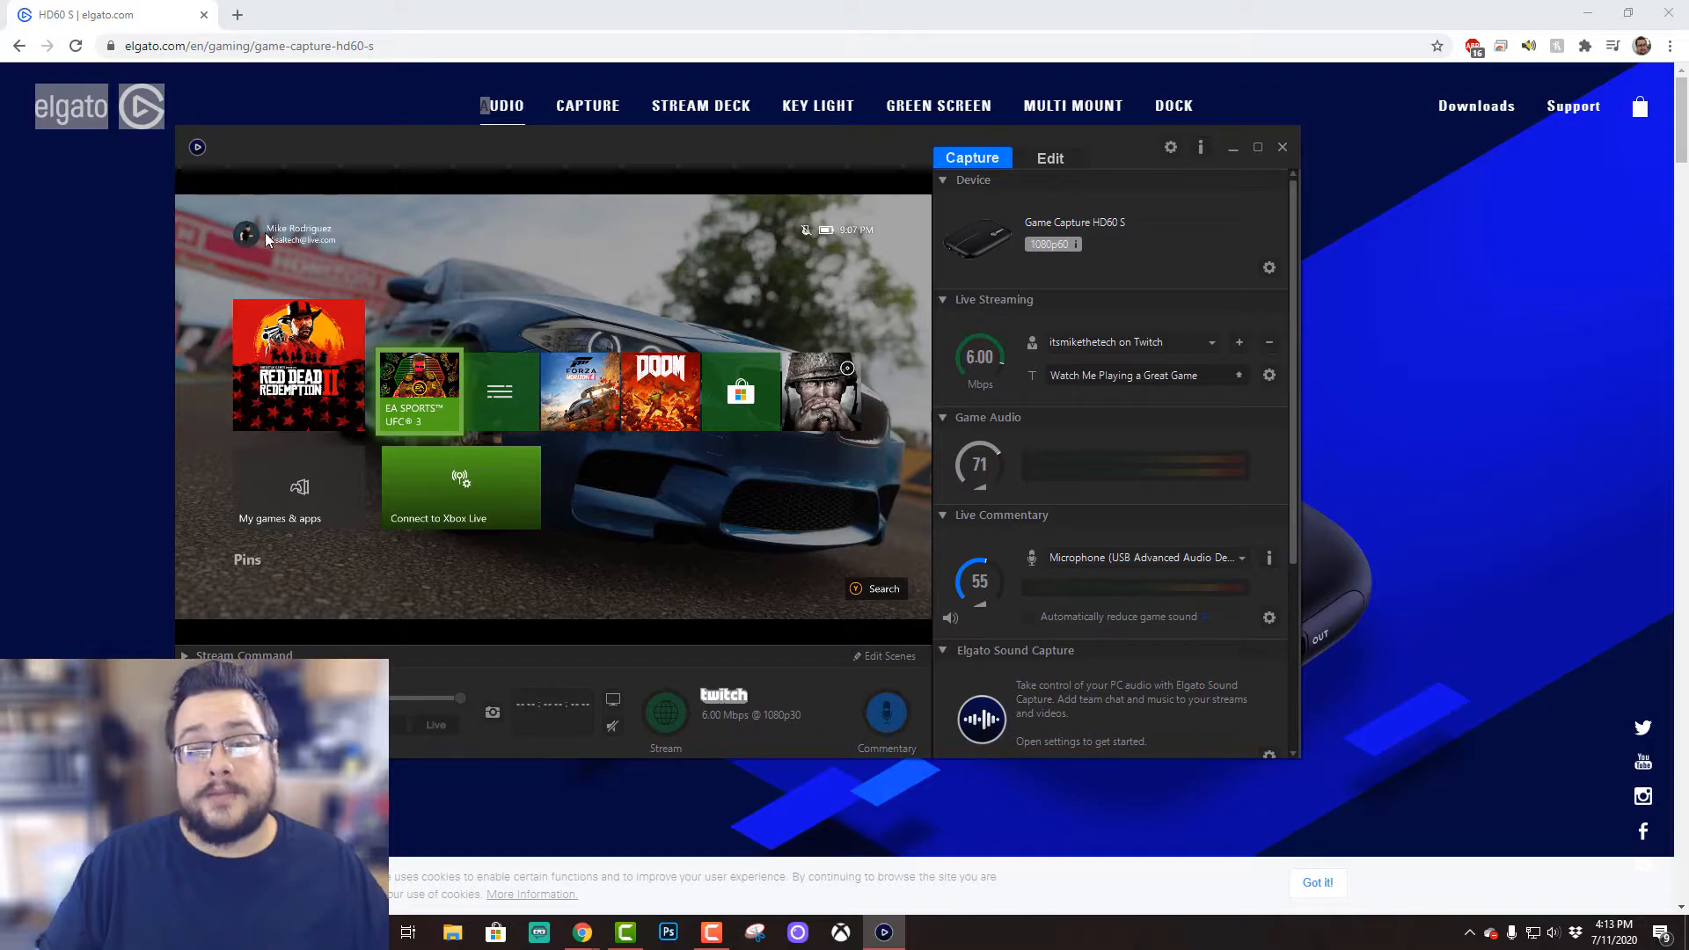
mouse_move(1212, 181)
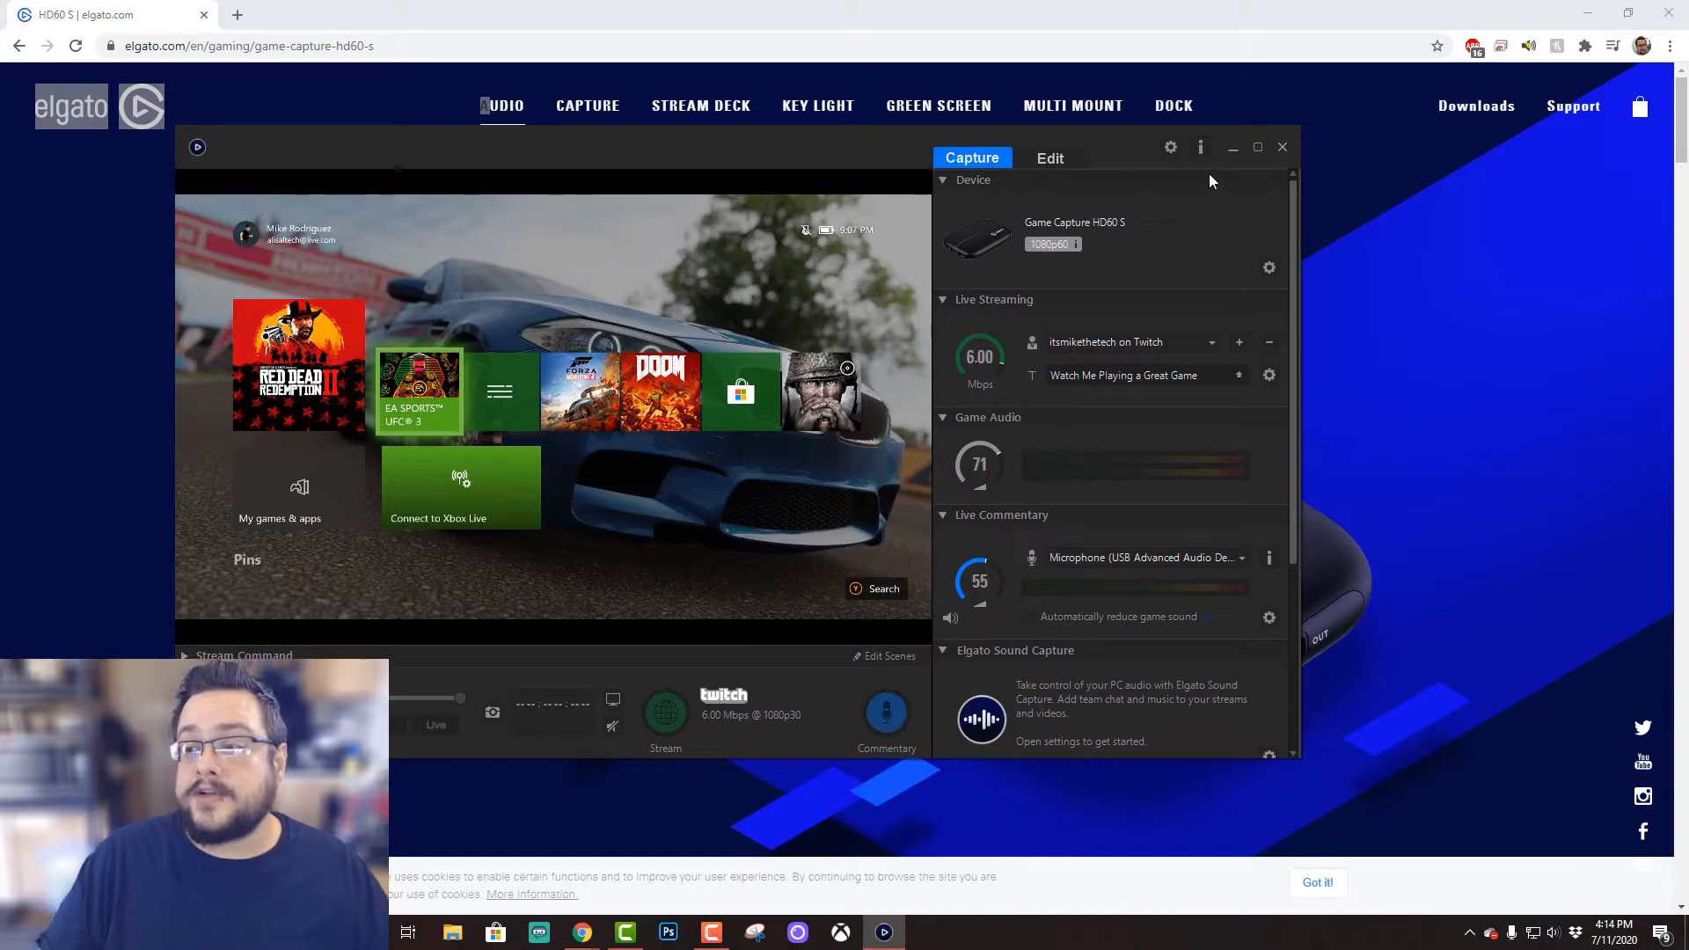
click(1283, 147)
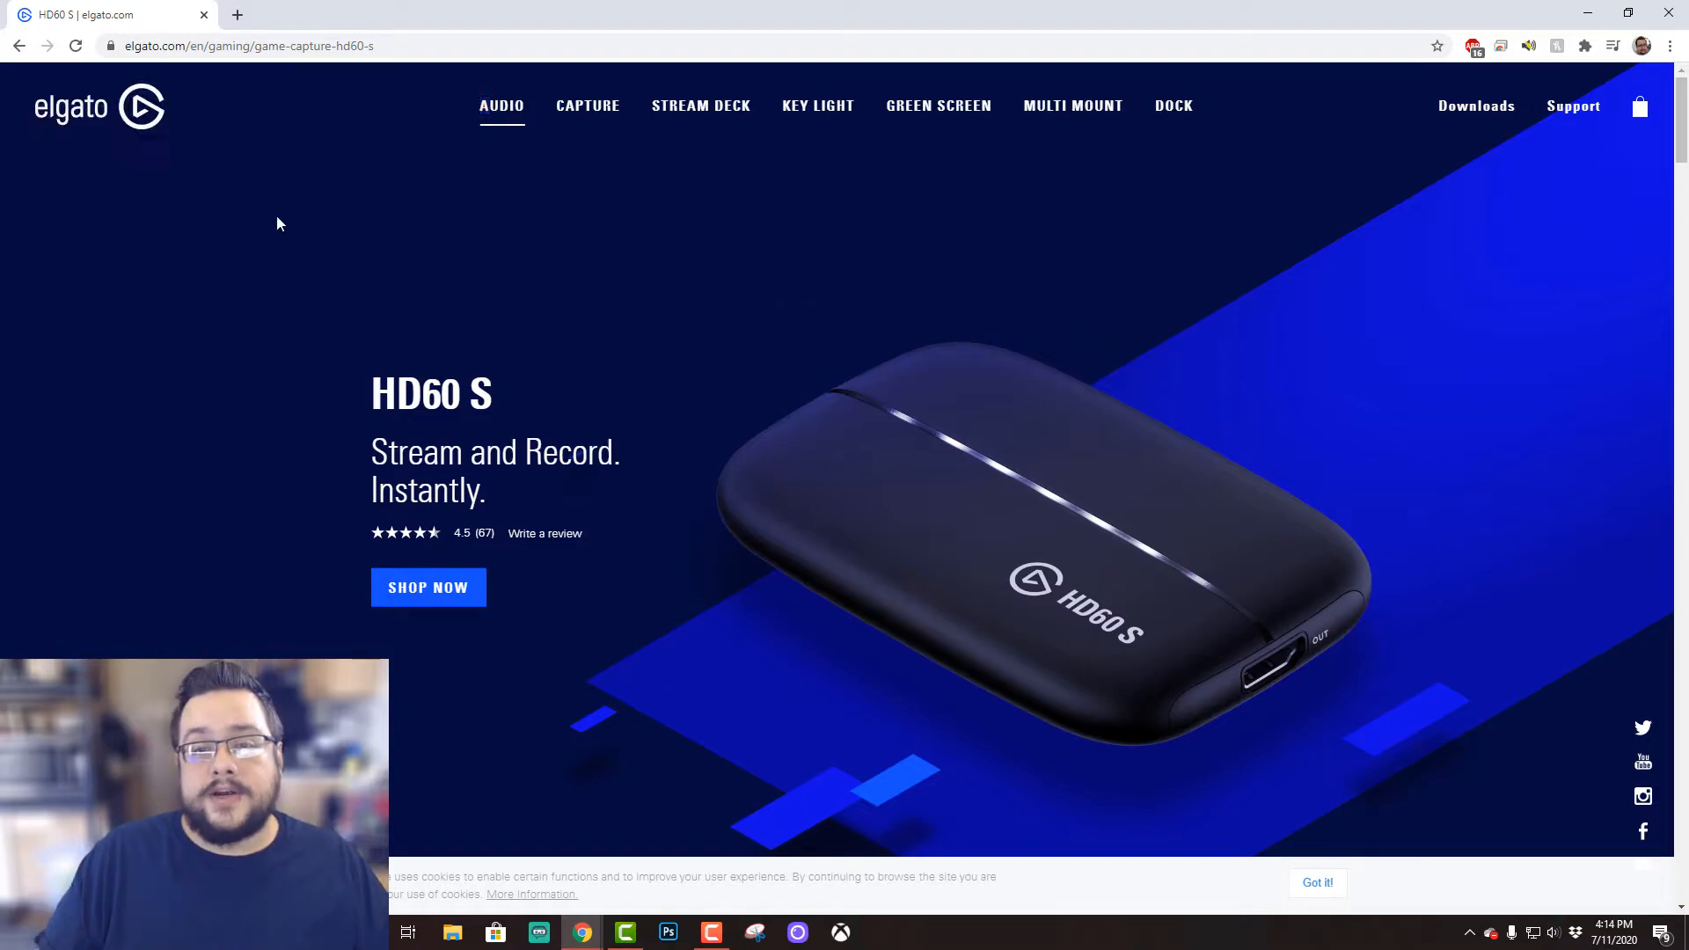
mouse_move(823, 812)
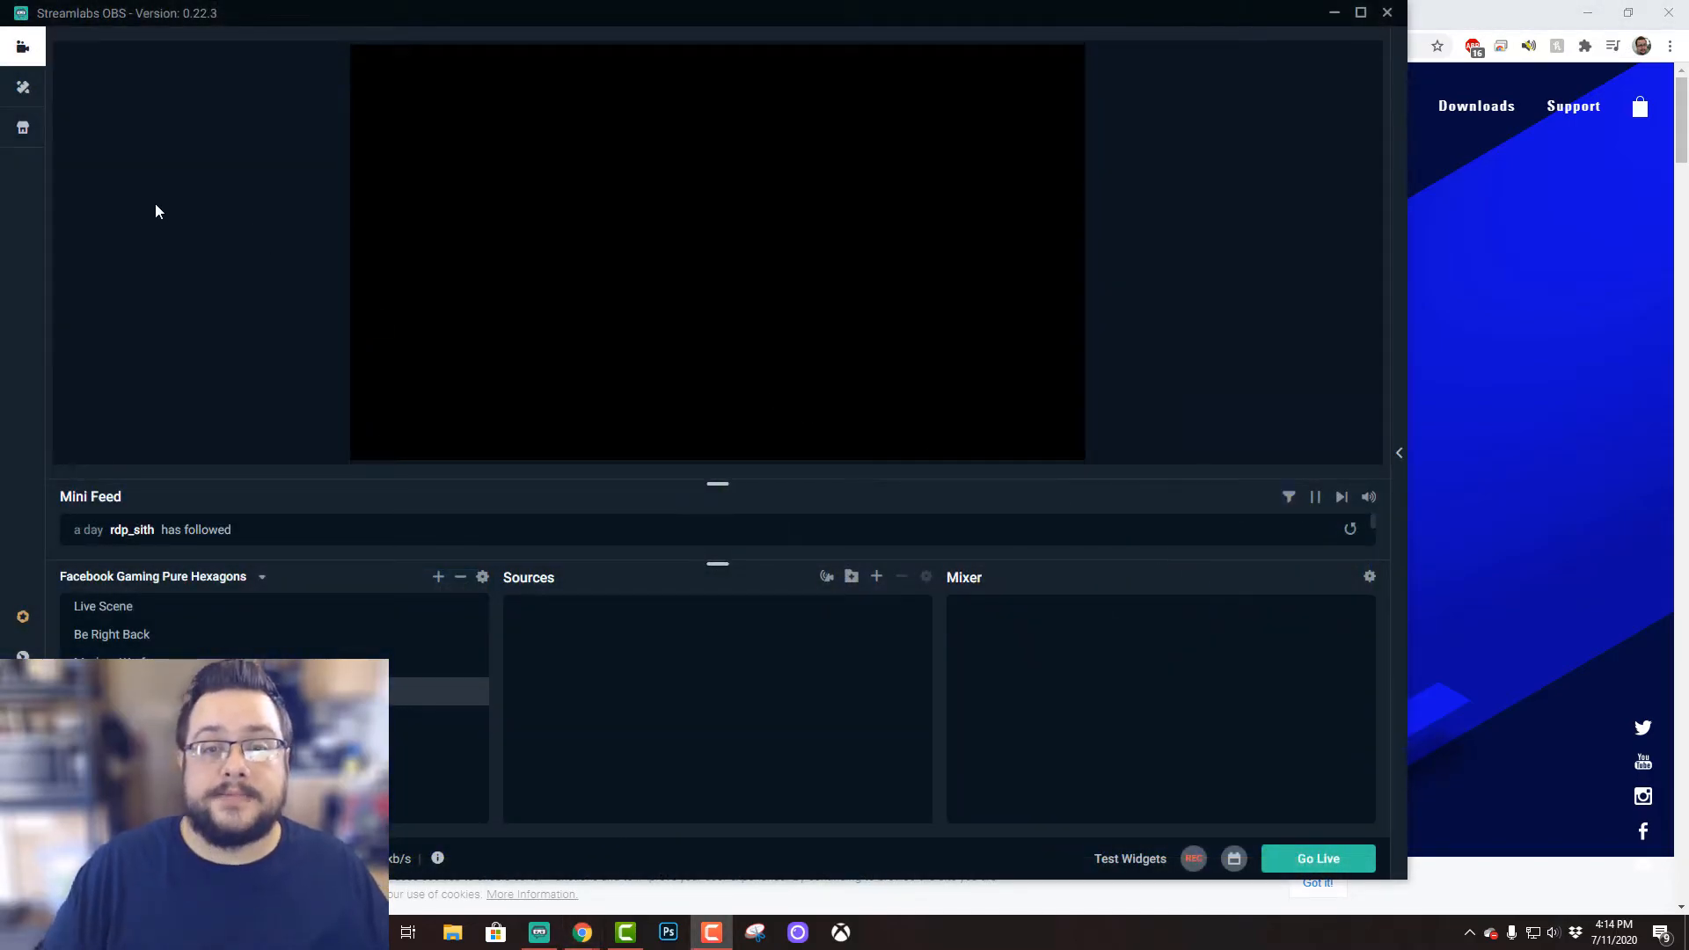
mouse_move(185, 168)
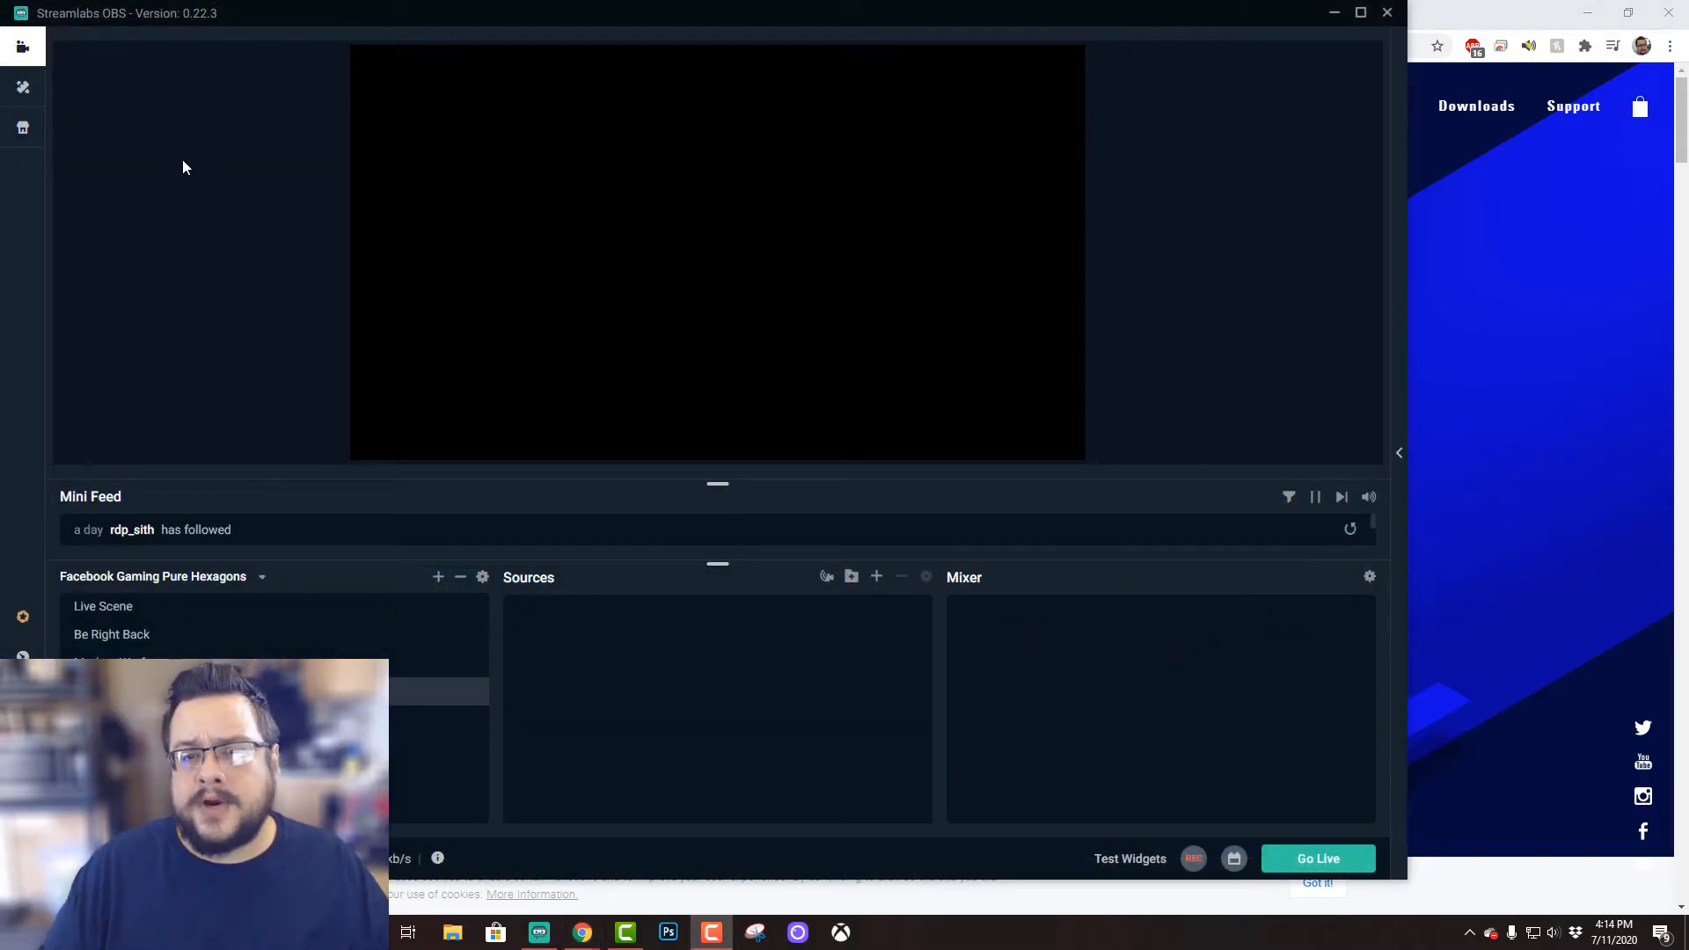
mouse_move(211, 149)
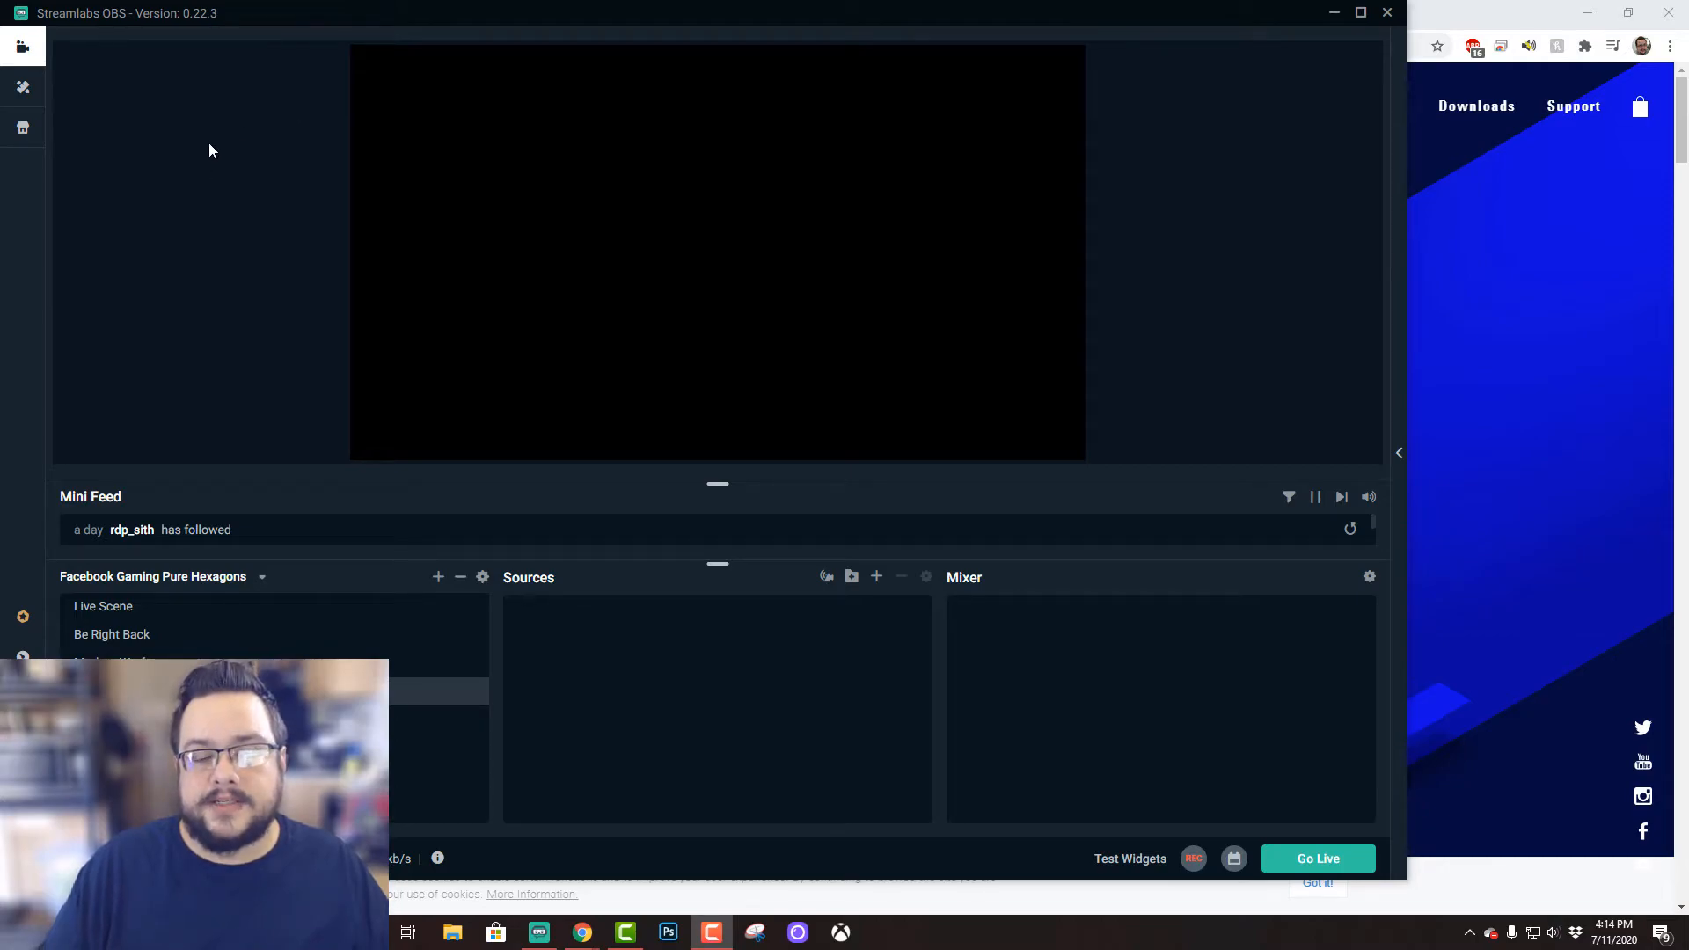
mouse_move(562, 605)
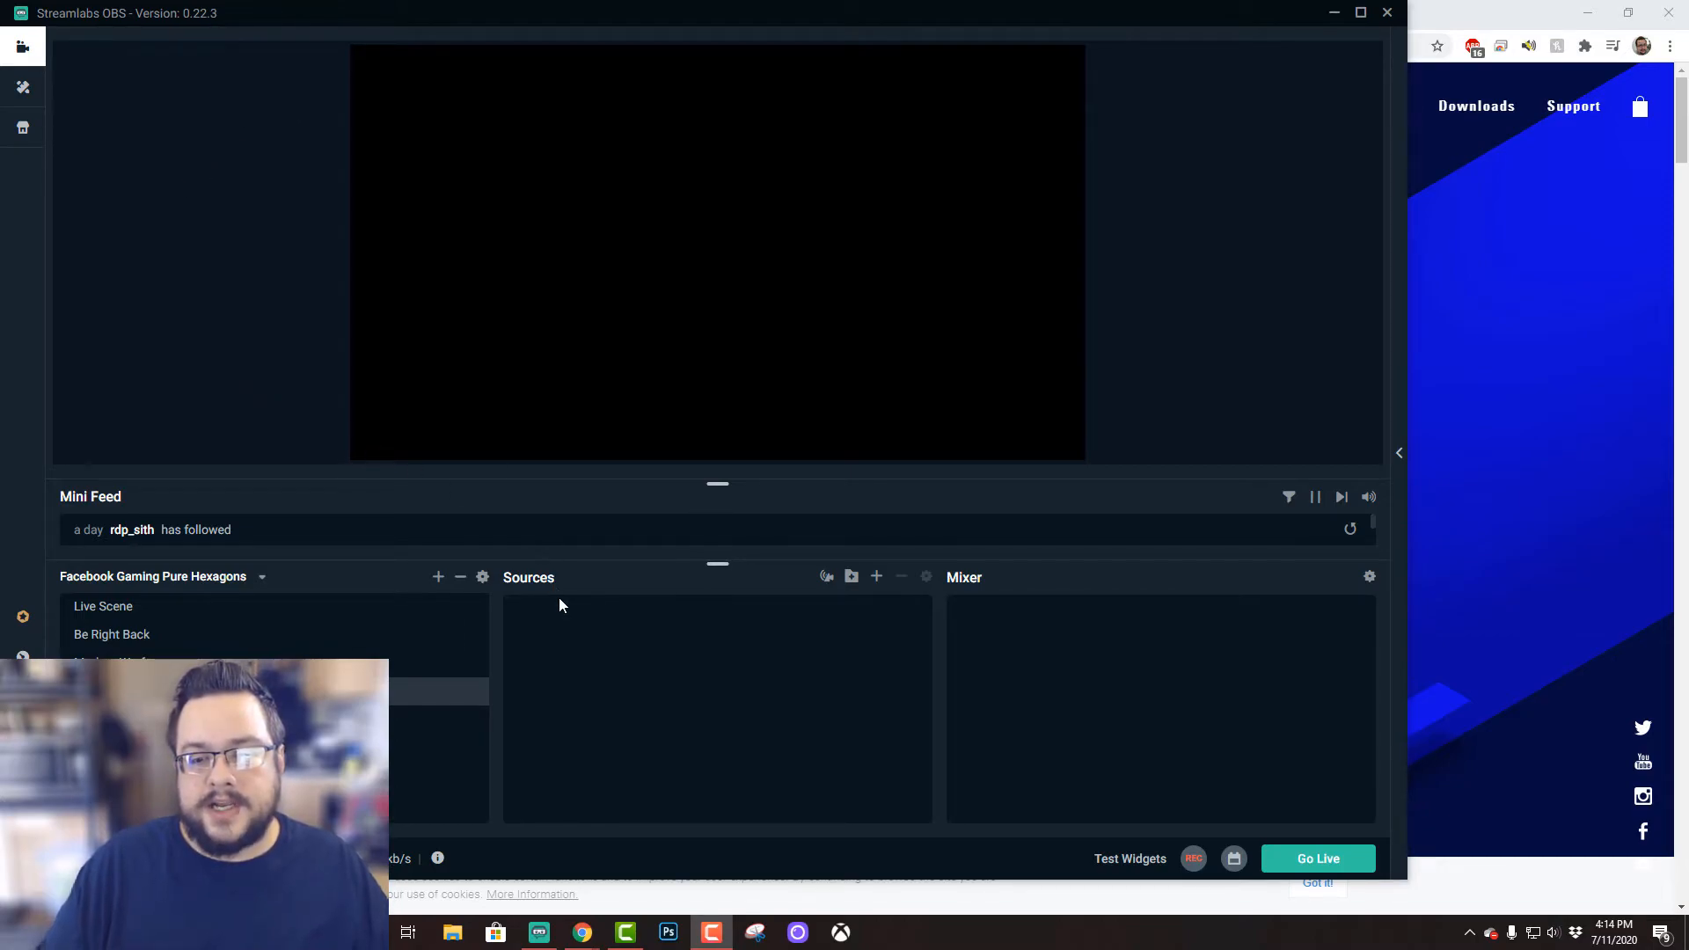
mouse_move(543, 588)
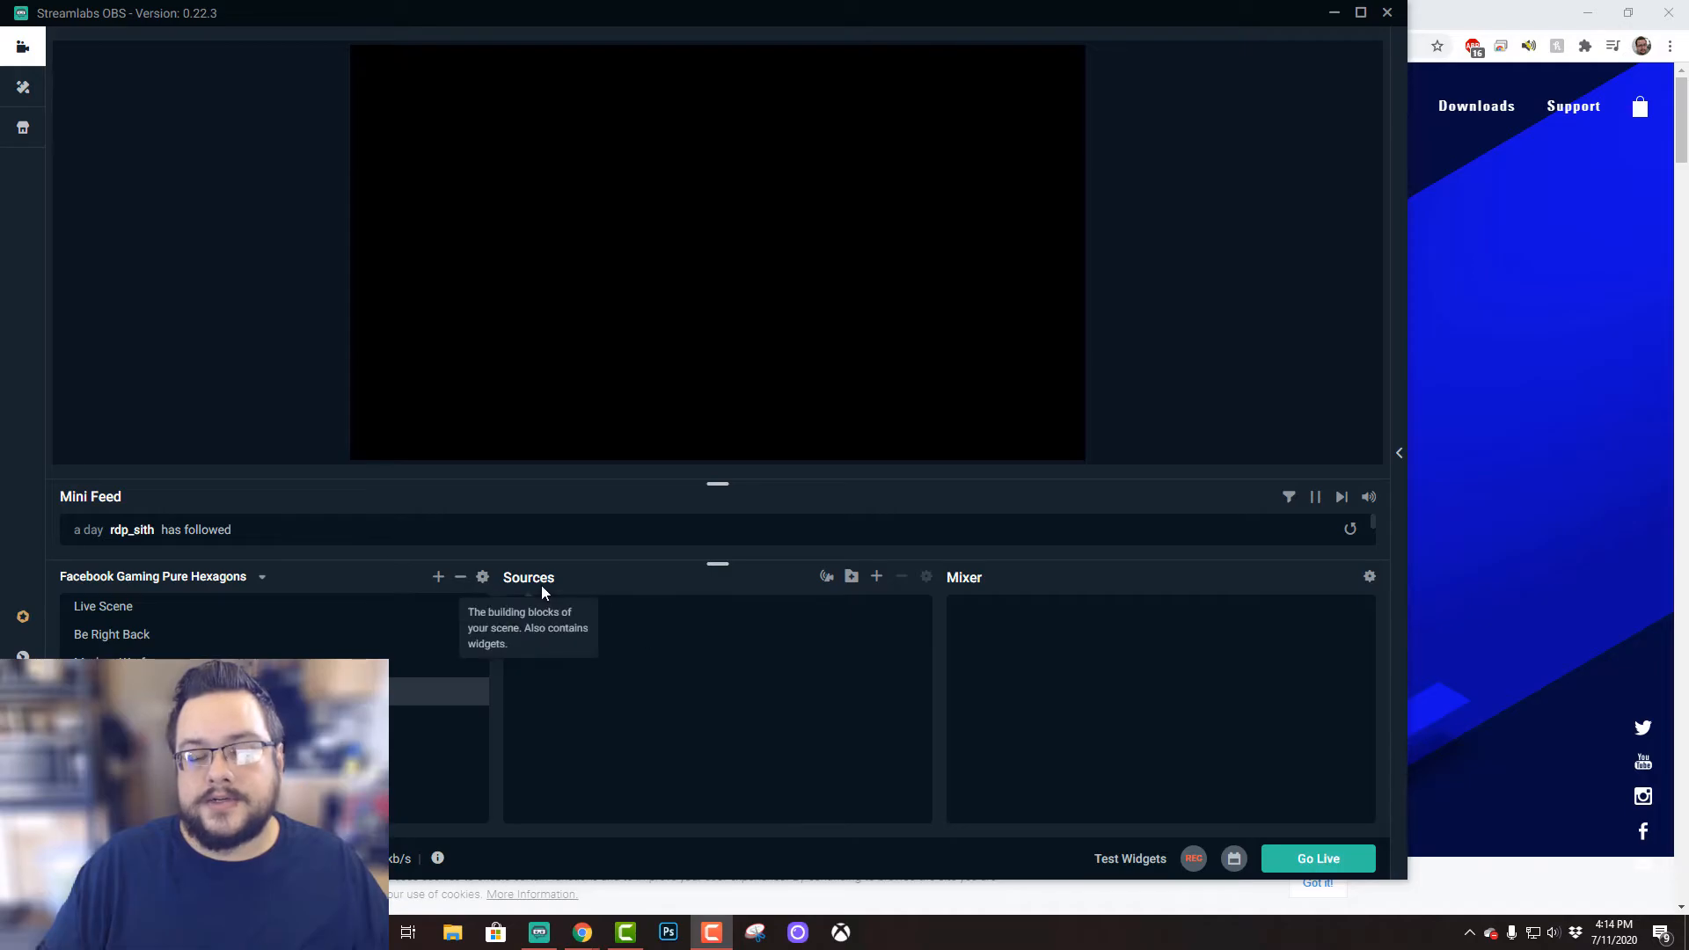
Open the Add Source catalogue from the Sources panel's + button.
click(438, 576)
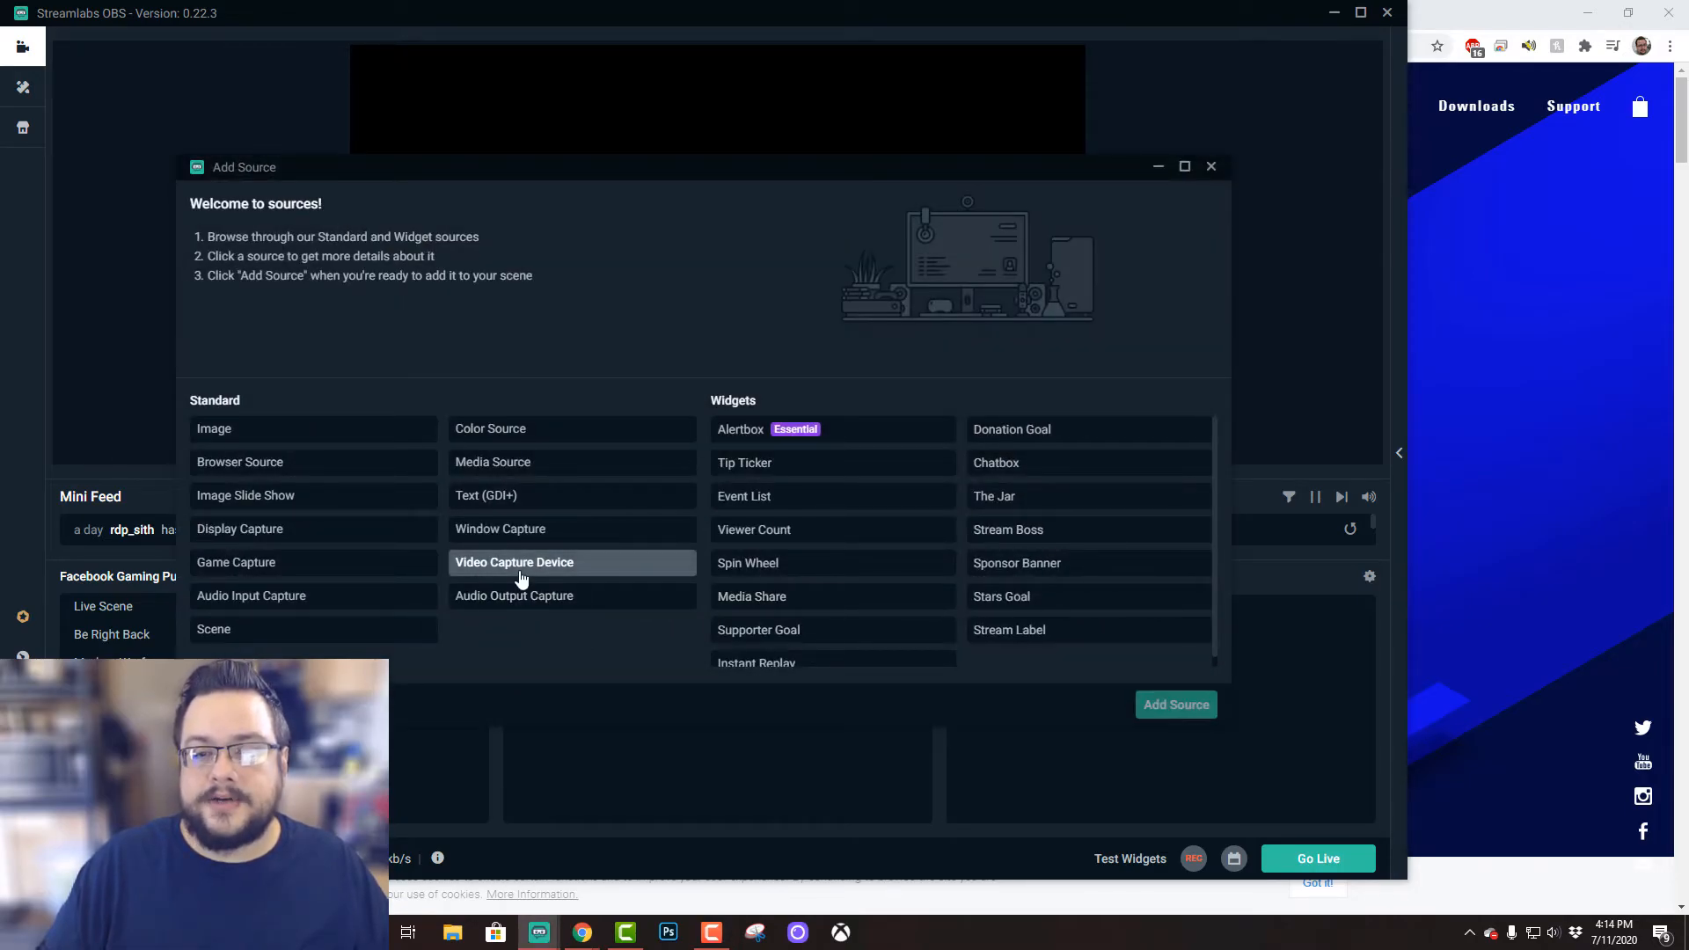
Add a Video Capture Device source from the Standard list.
click(514, 562)
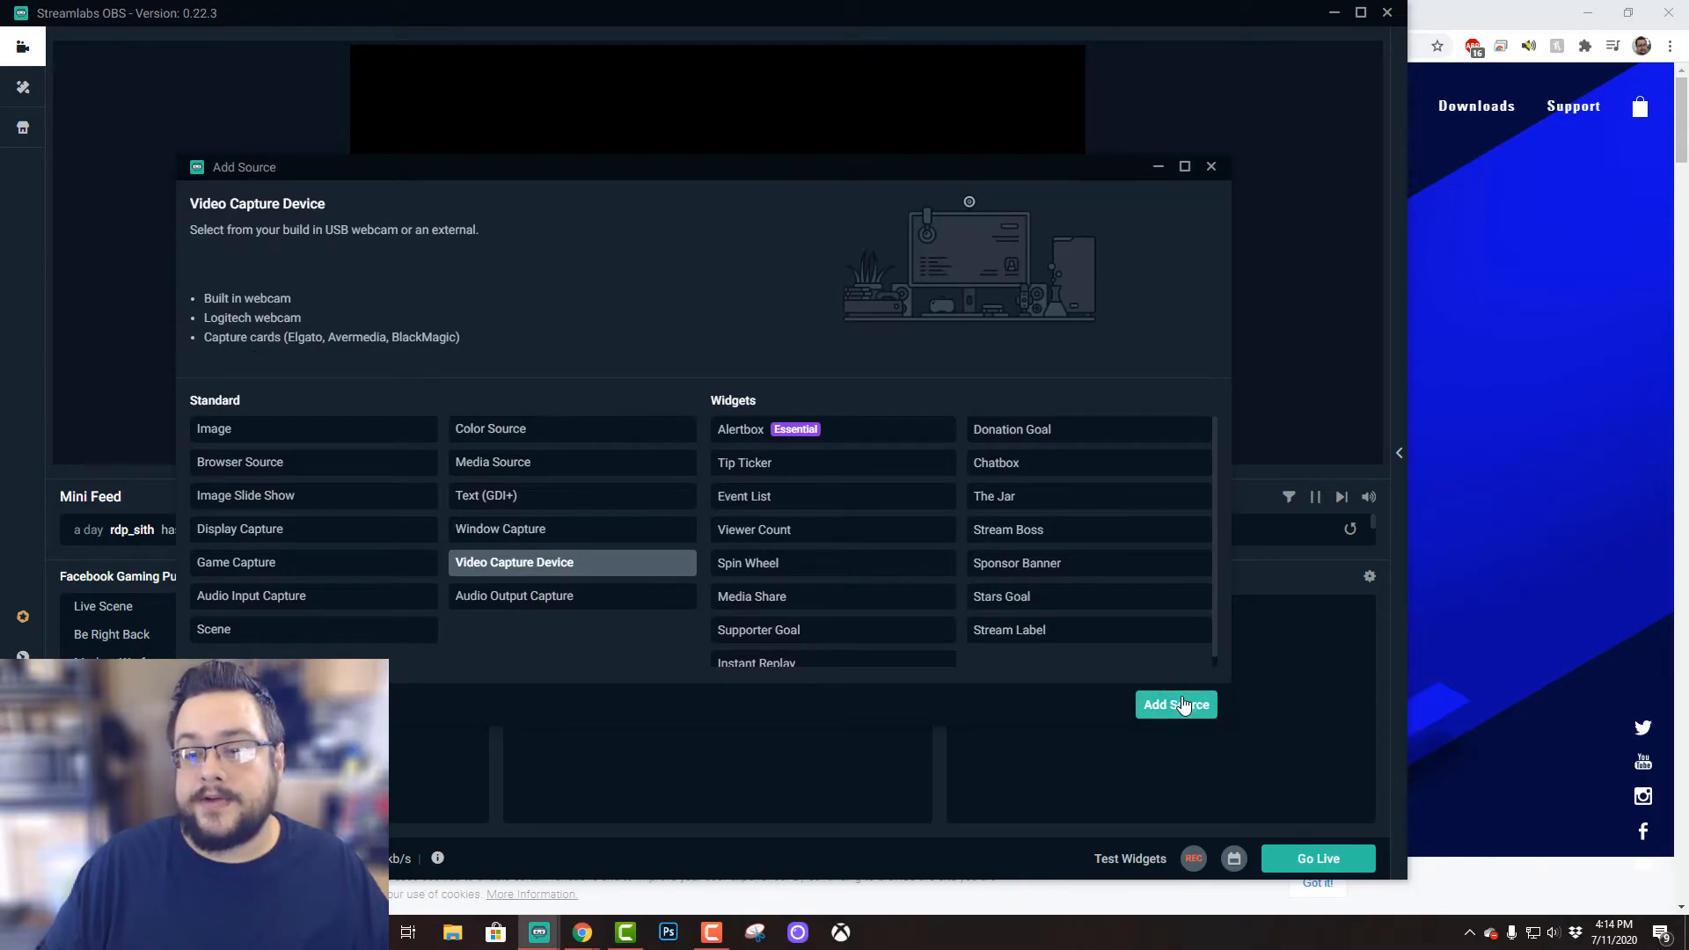
click(1176, 705)
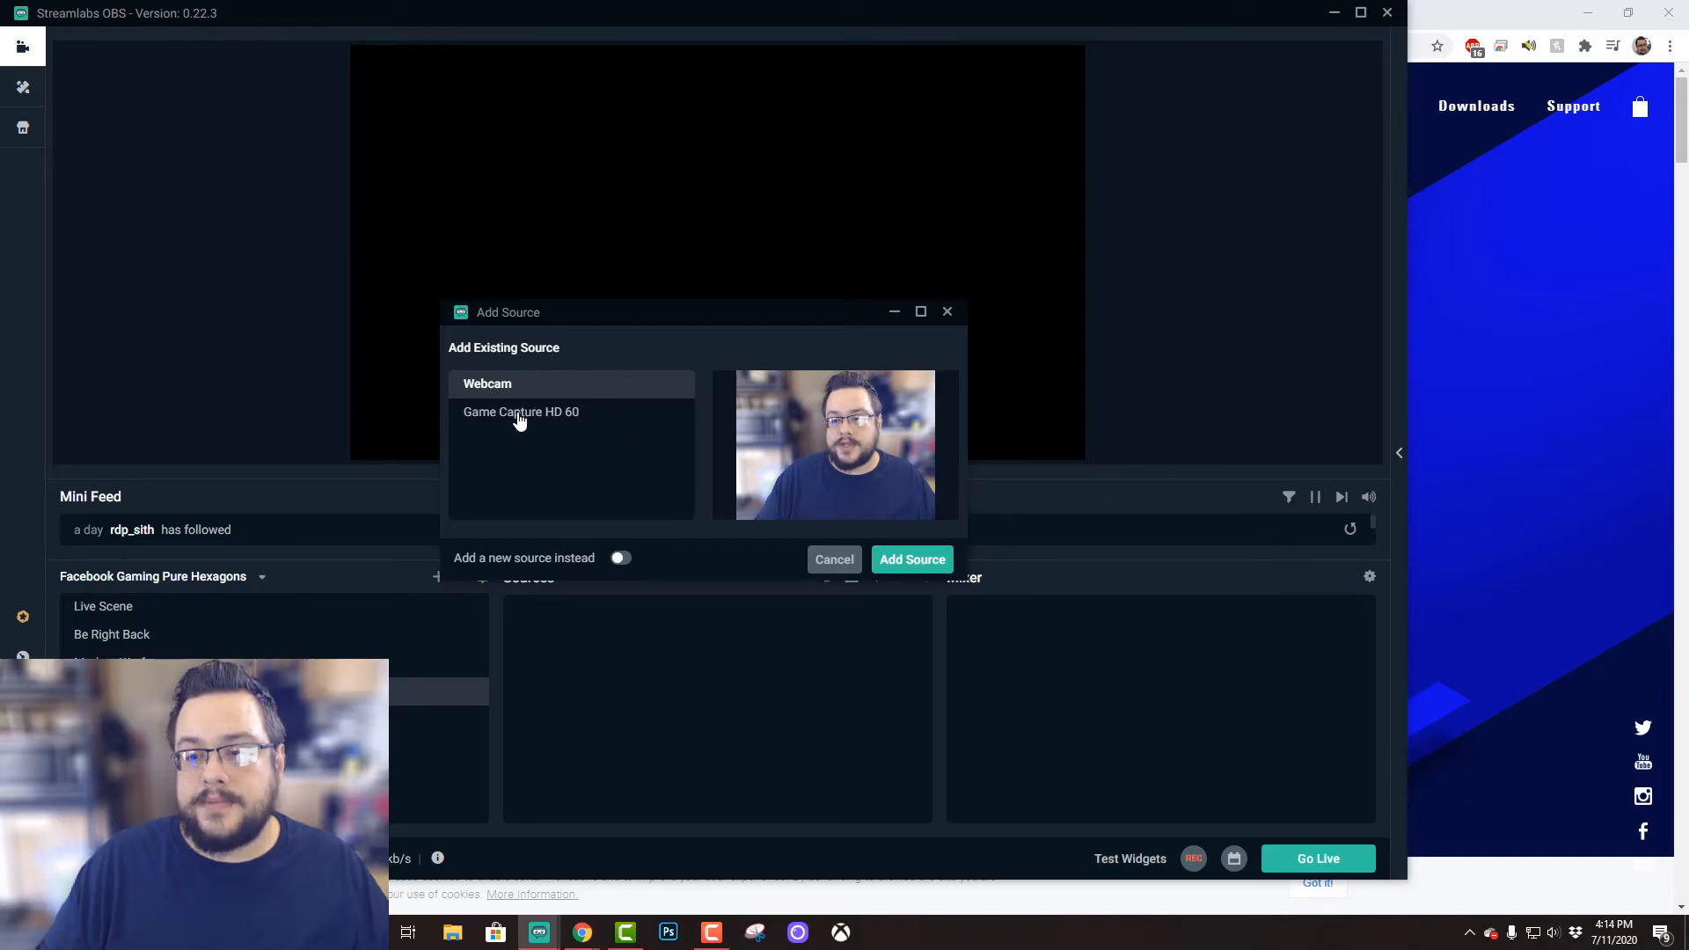
Add the existing Game Capture HD 60 source to show the Xbox dashboard.
click(520, 412)
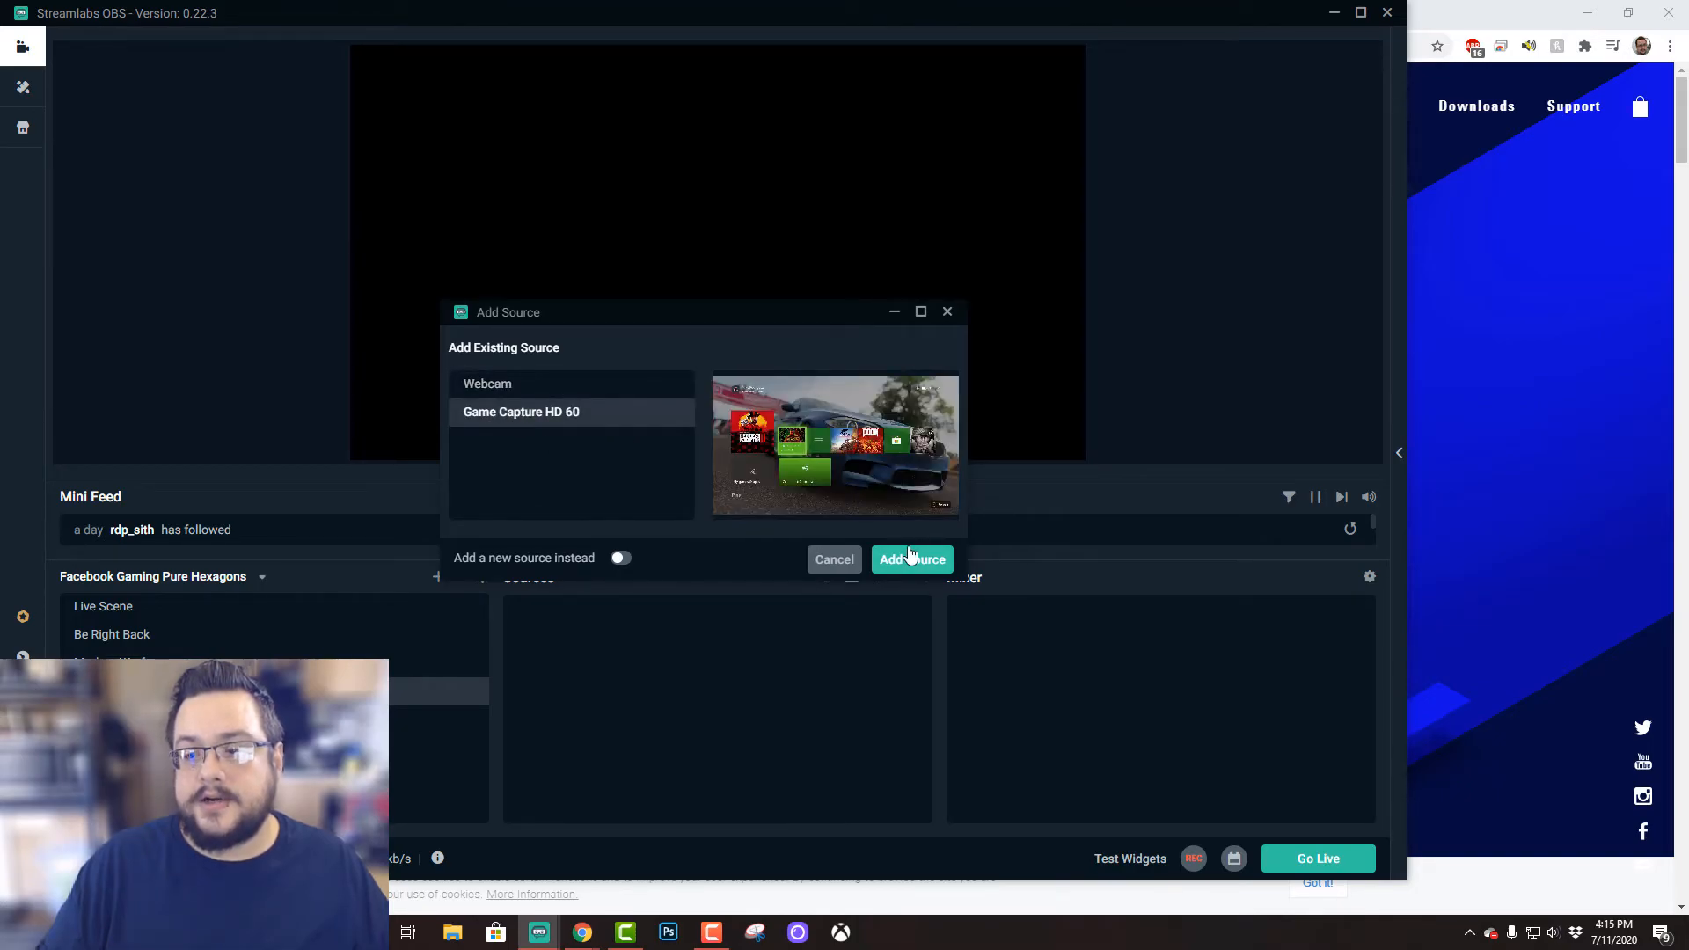
click(911, 560)
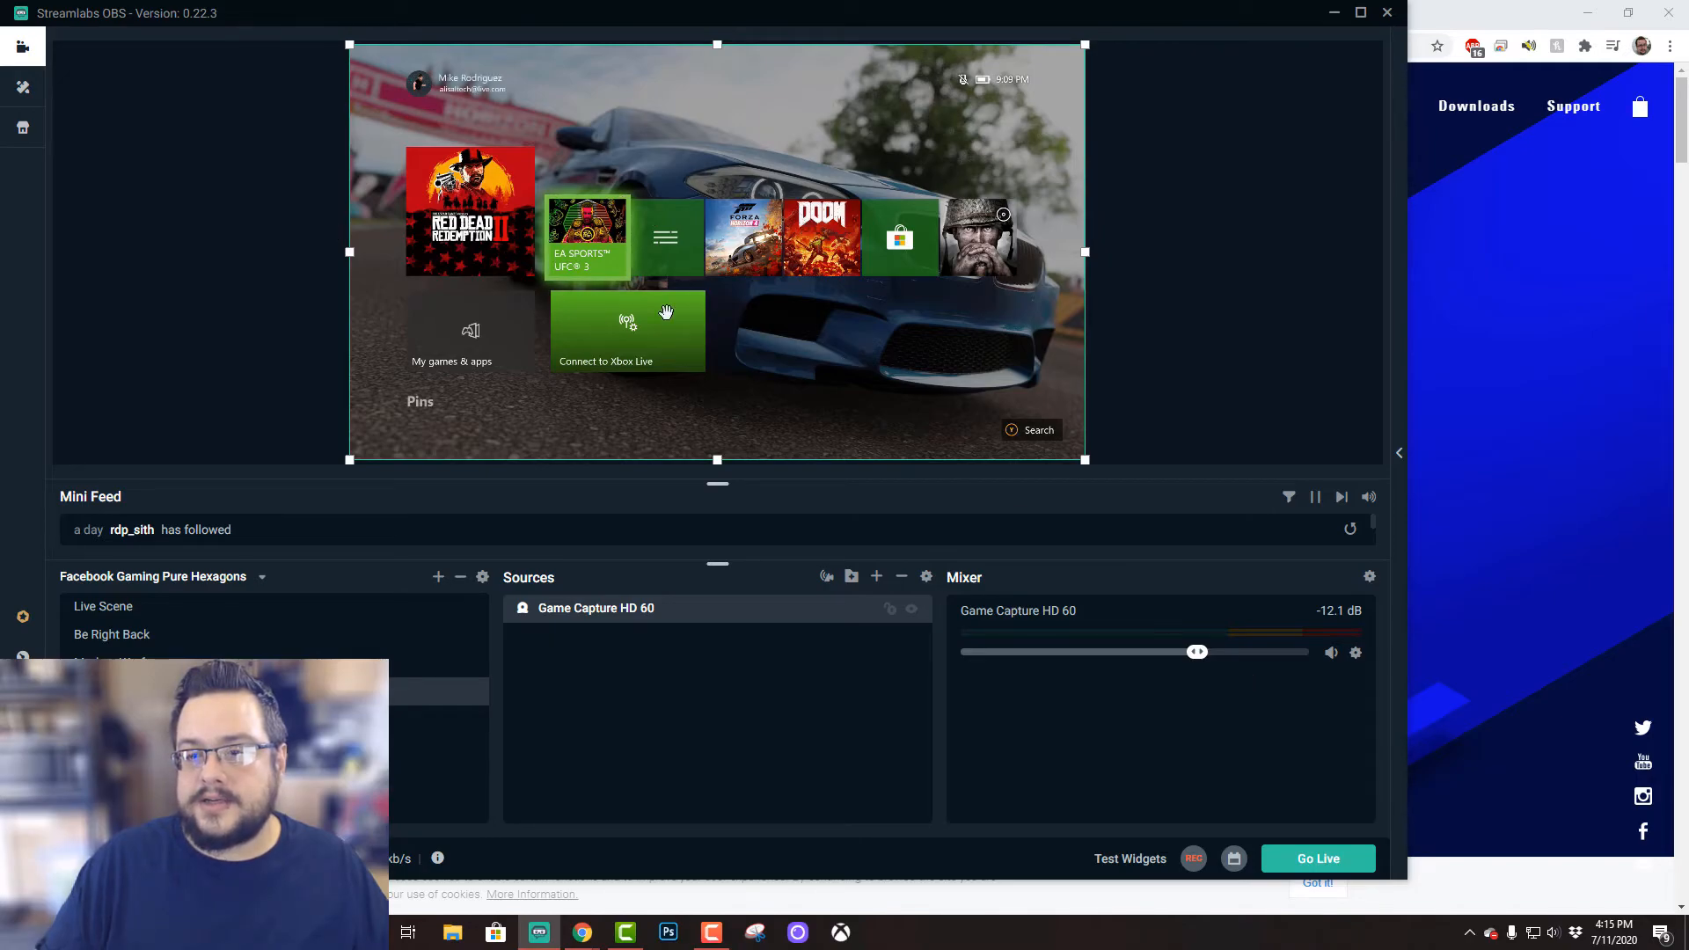
mouse_move(918, 249)
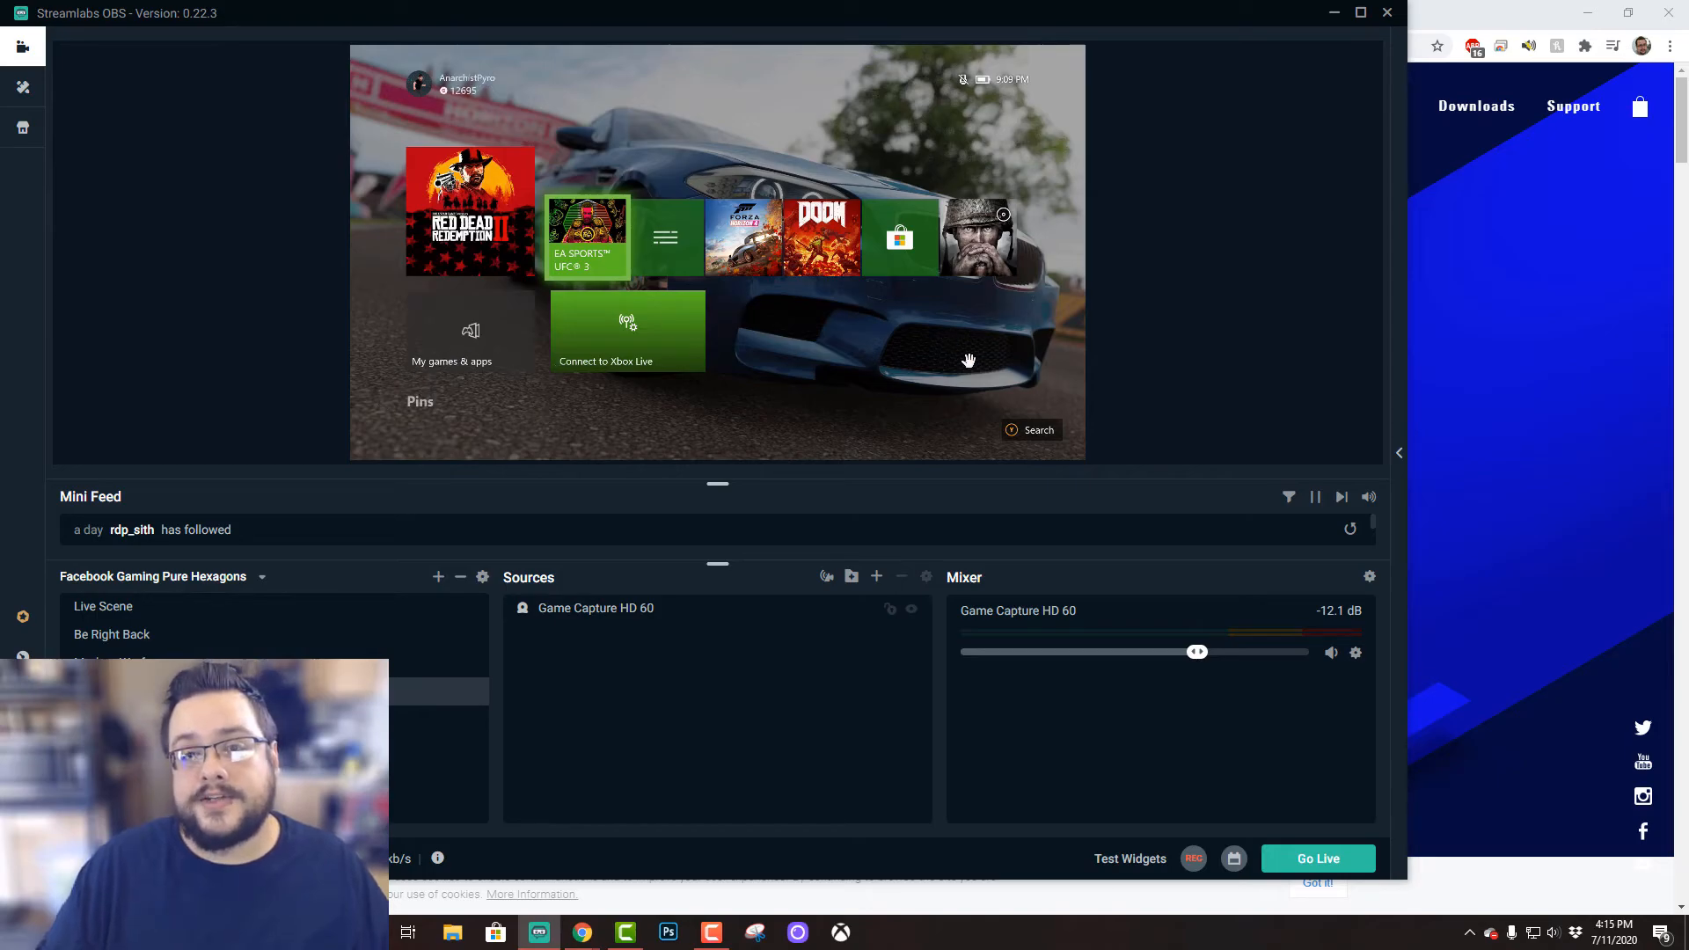
mouse_move(913, 430)
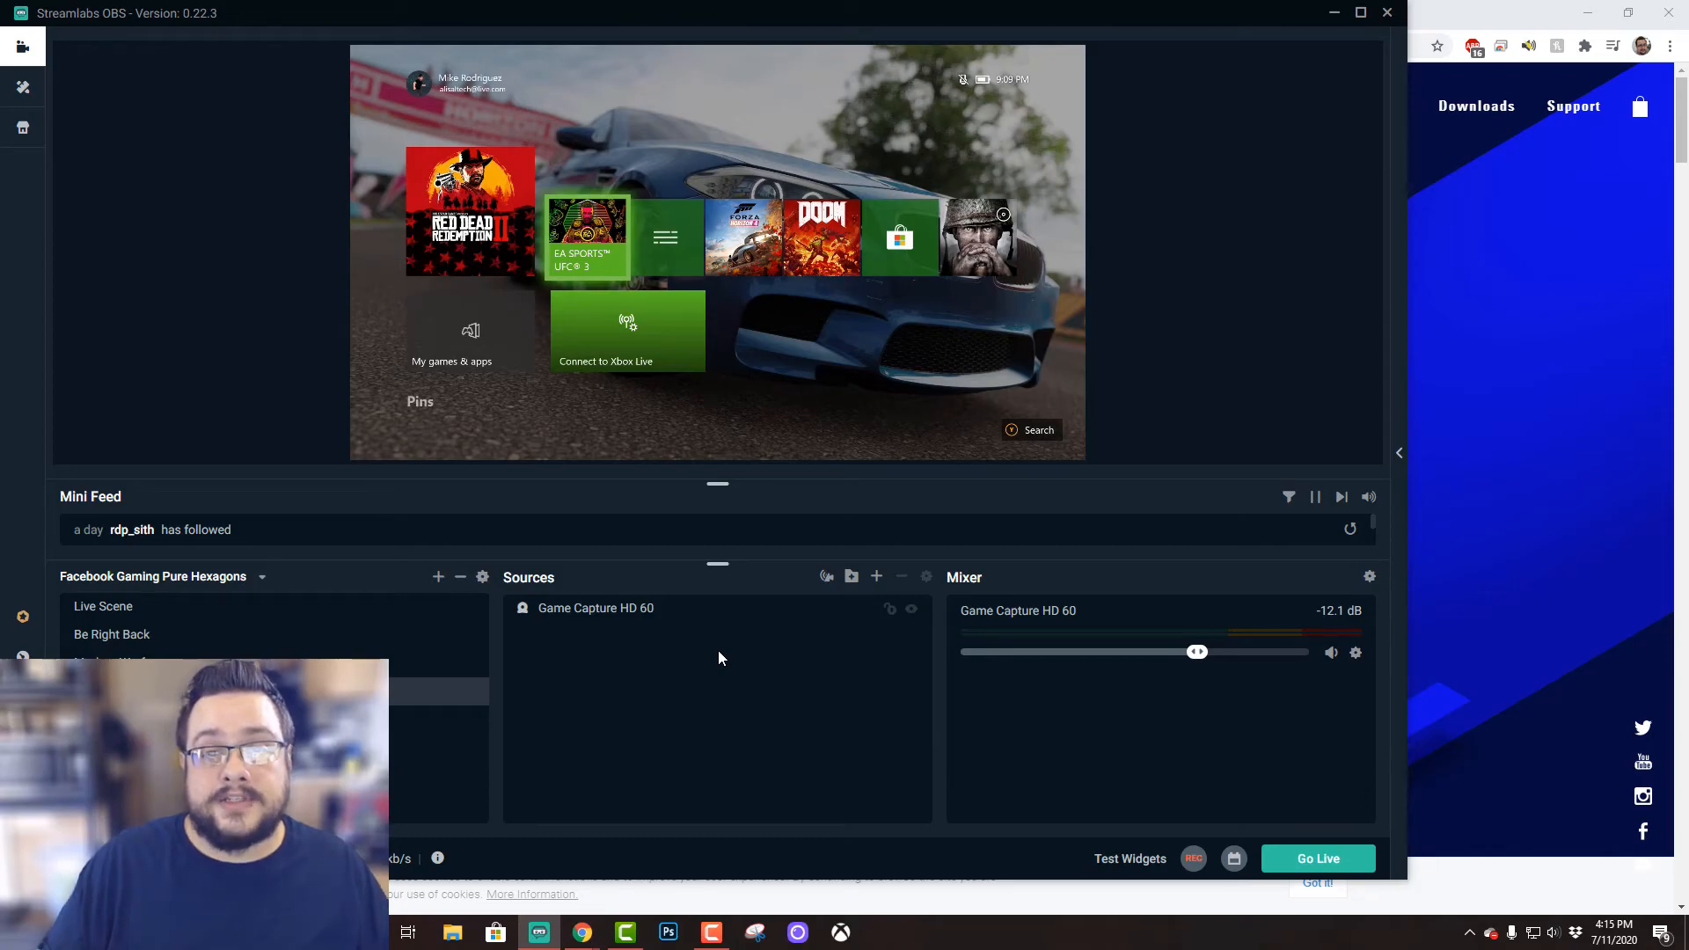
mouse_move(714, 657)
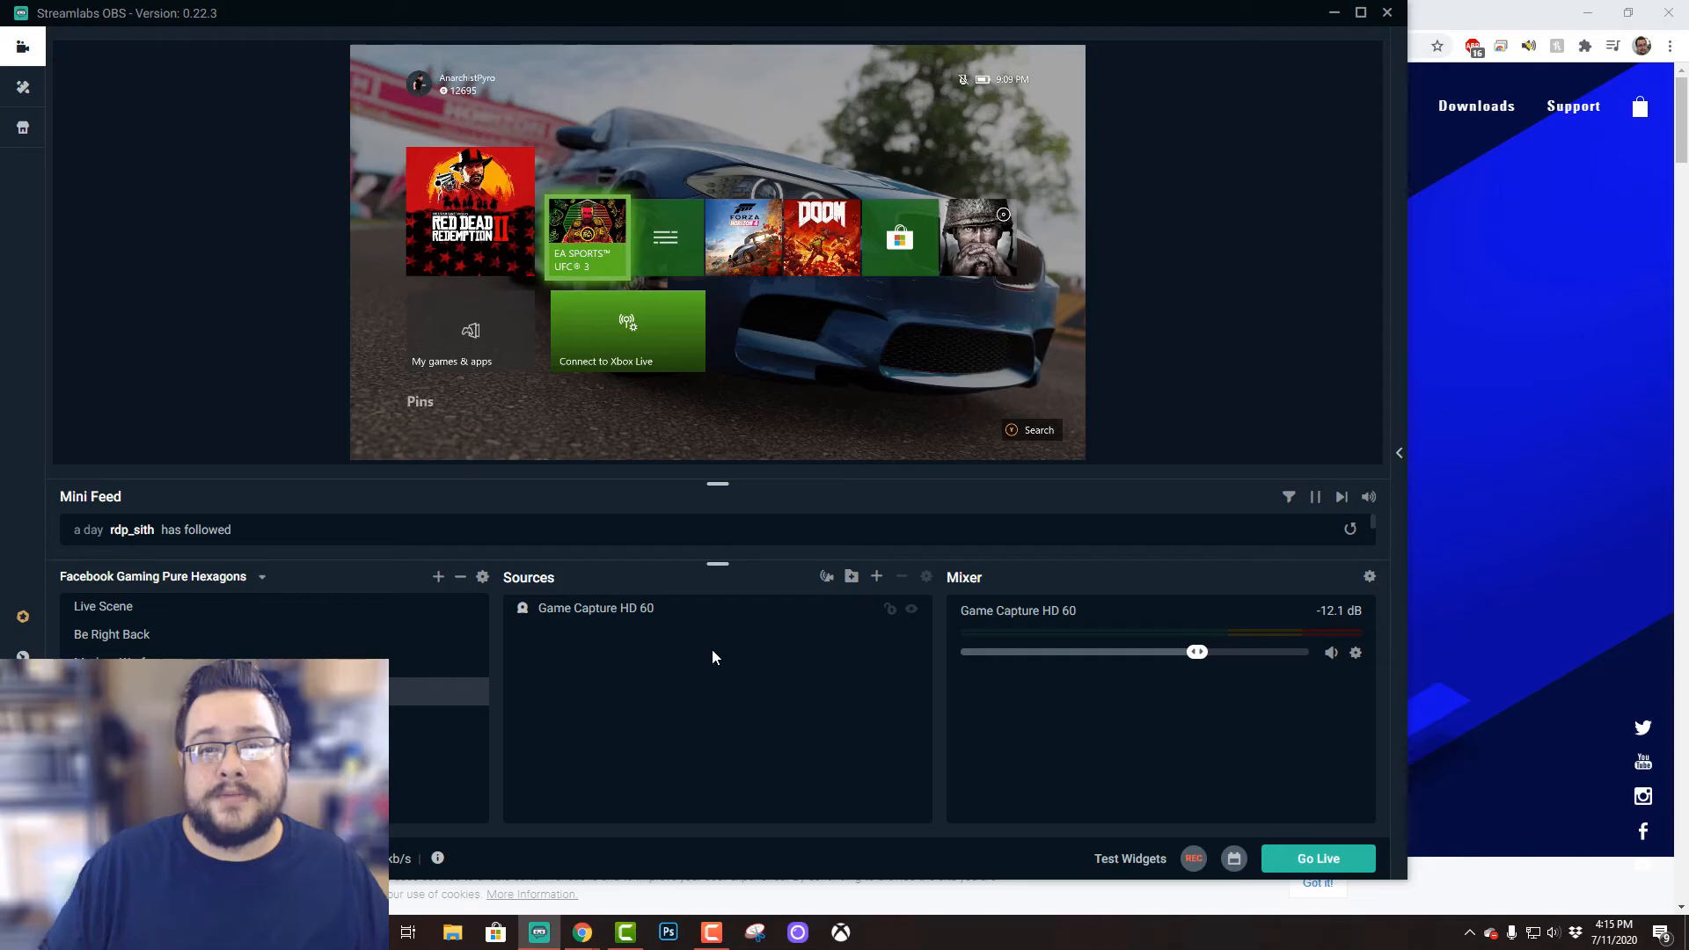
mouse_move(706, 659)
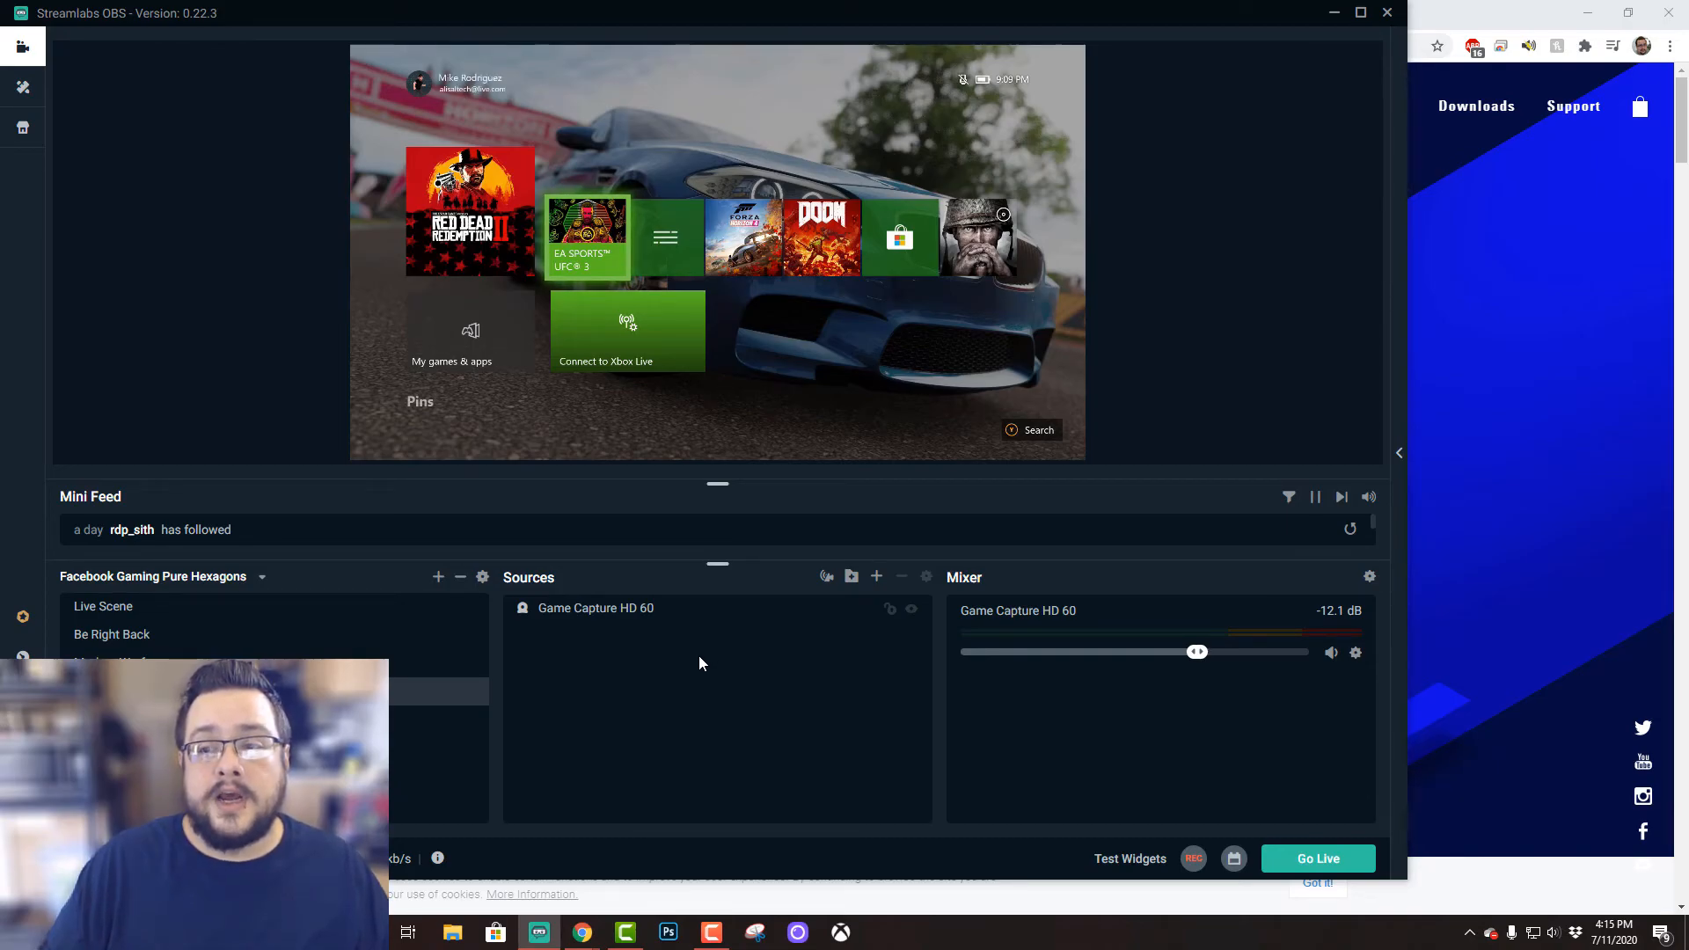
mouse_move(689, 671)
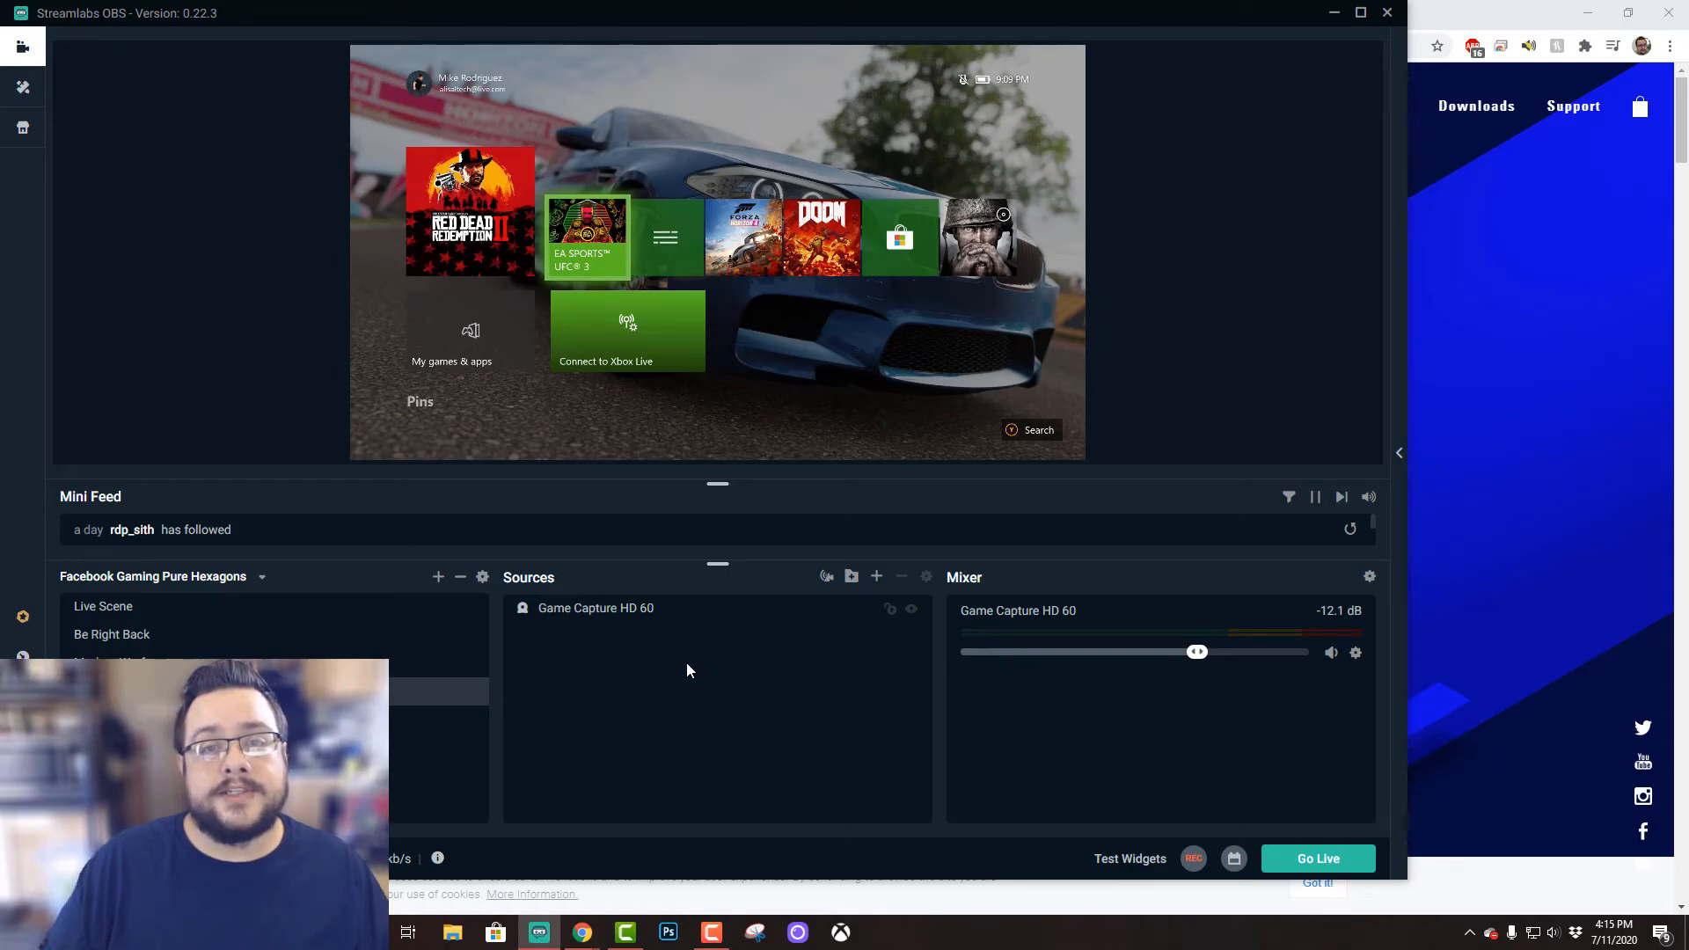